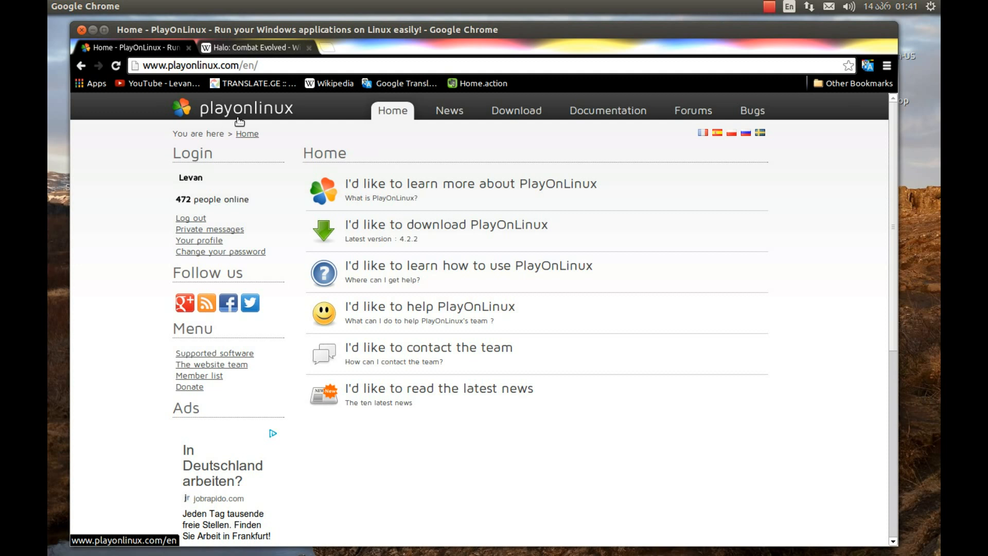
{"action": "mouse_move", "coordinate": [290, 109]}
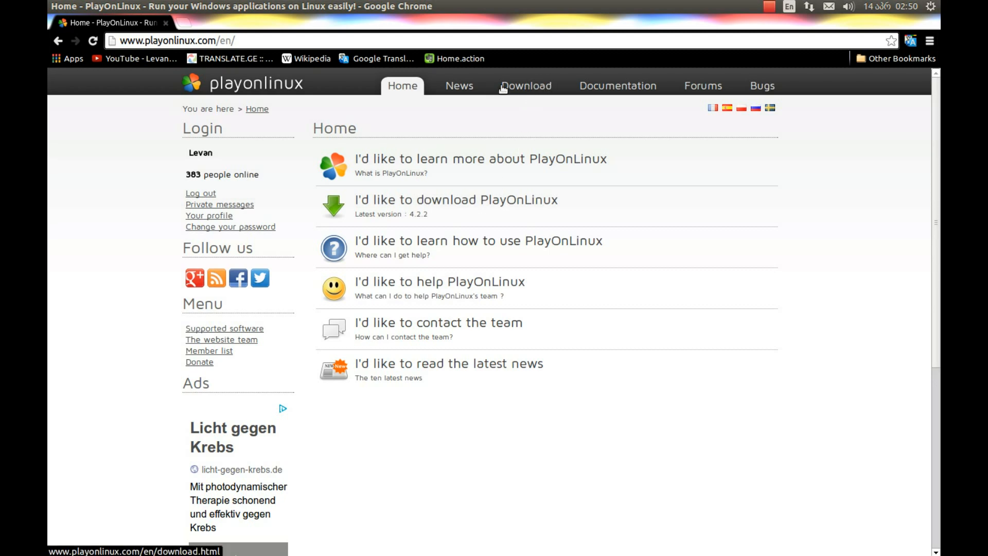
- Go to the PlayOnLinux downloads page with the Ubuntu PlayOnLinux_4.2.2.deb package
{"action": "left_click", "coordinate": [525, 86]}
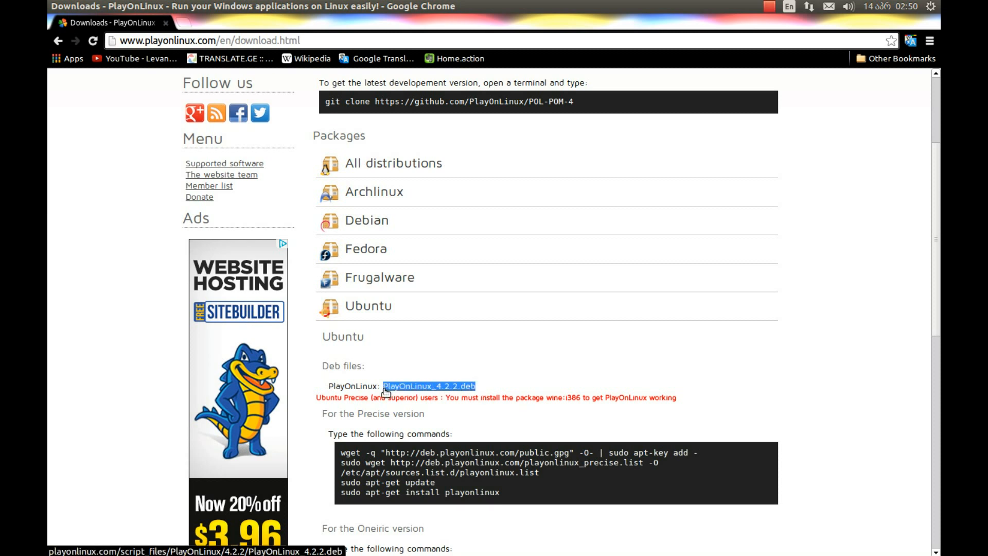
{"action": "mouse_move", "coordinate": [599, 306]}
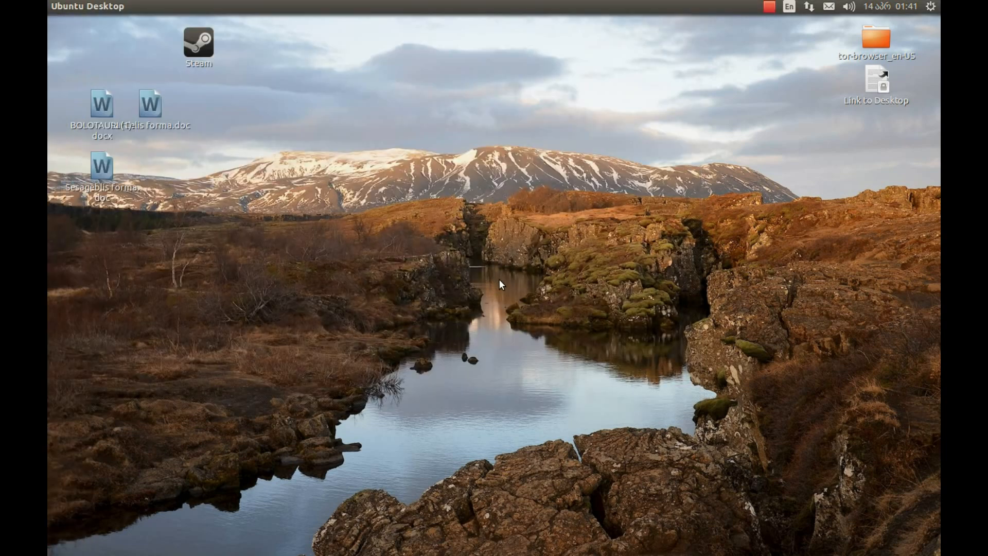
{"action": "mouse_move", "coordinate": [500, 299]}
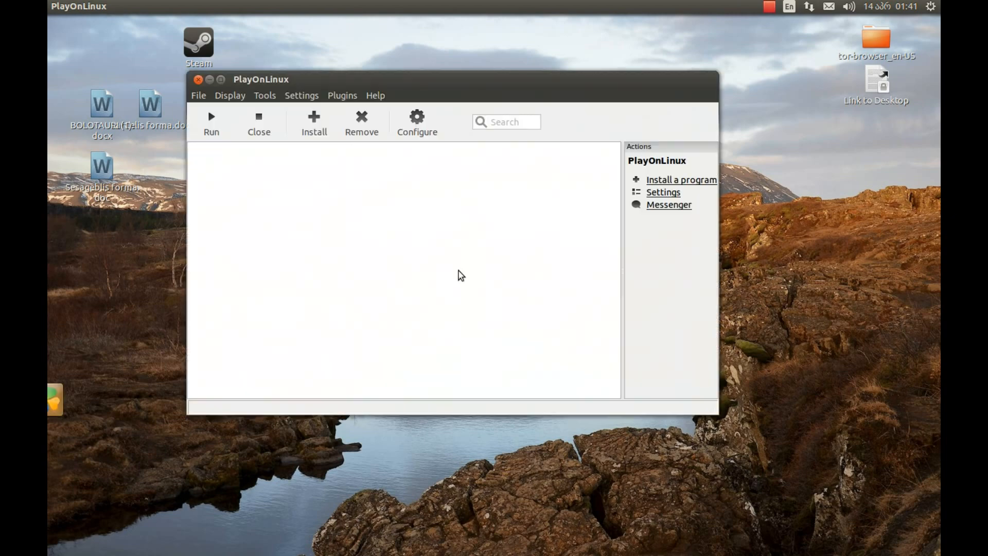
- Drag the newly launched PlayOnLinux main window toward the centre of the screen
{"action": "left_click_drag", "start_coordinate": [260, 79], "coordinate": [297, 124]}
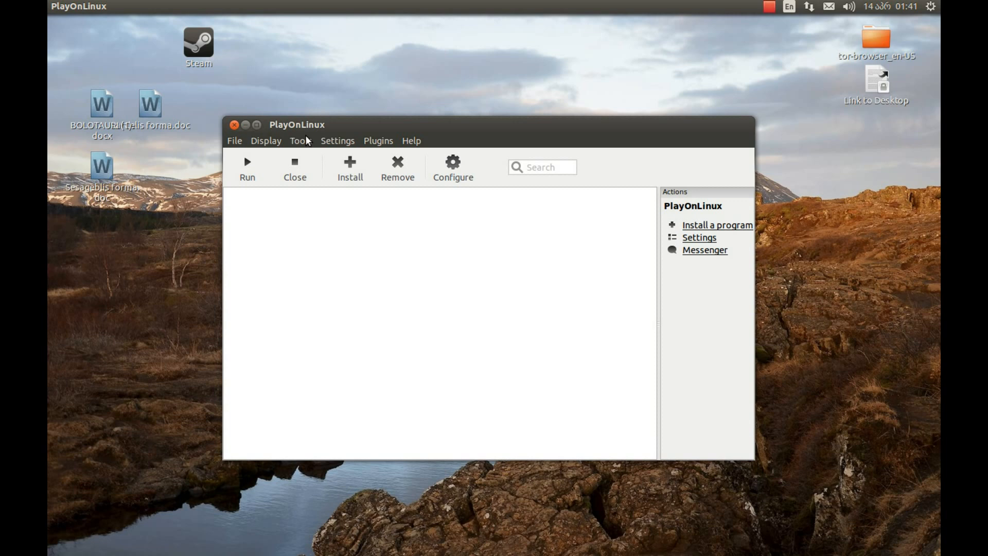
{"action": "mouse_move", "coordinate": [308, 146]}
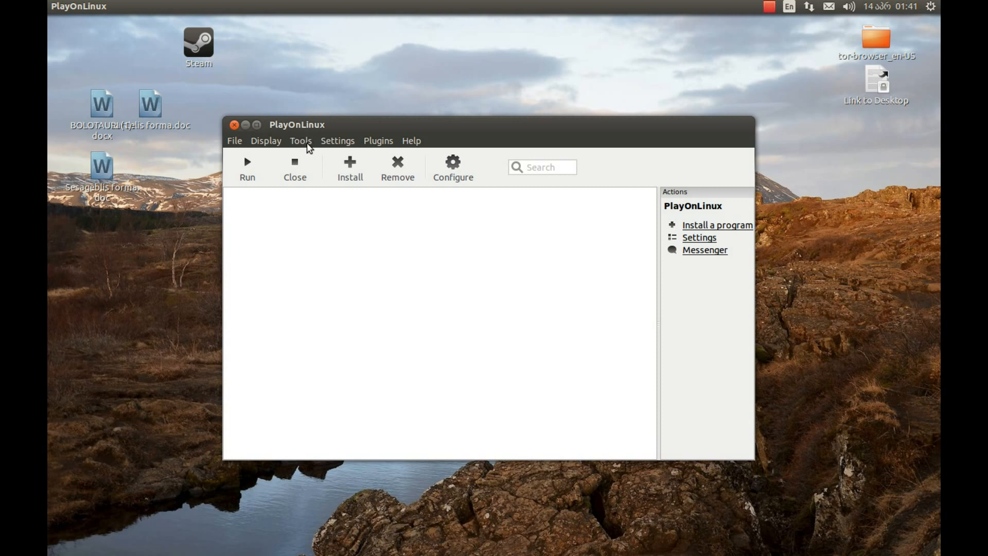
- Install Wine 1.7.16 (x86) from Tools > Manage Wine versions
{"action": "left_click", "coordinate": [301, 141]}
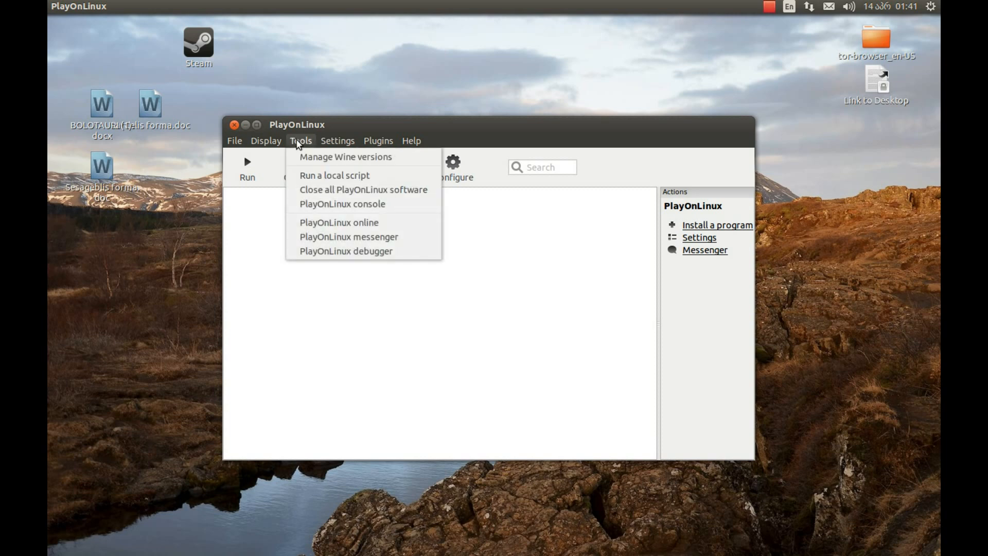
{"action": "left_click", "coordinate": [346, 157]}
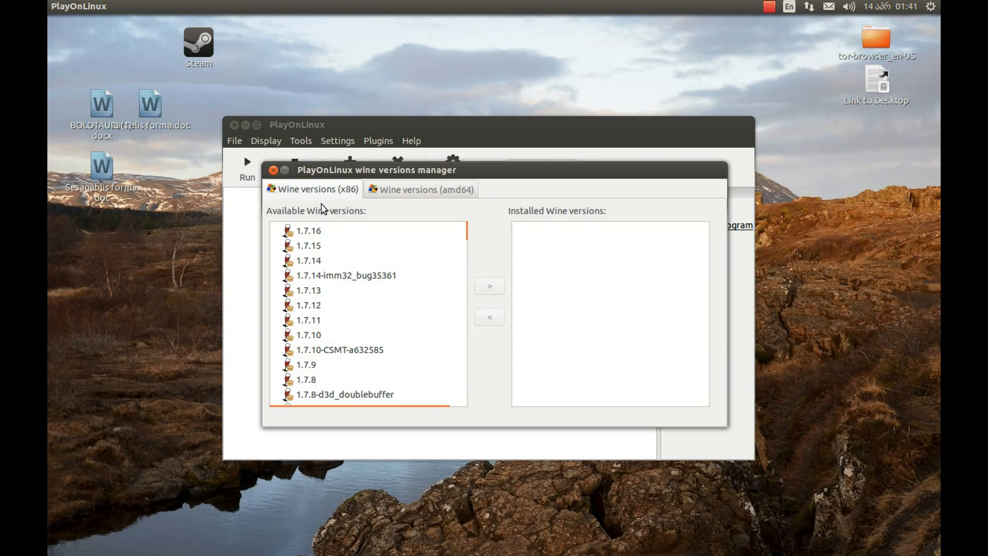
{"action": "left_click", "coordinate": [309, 231]}
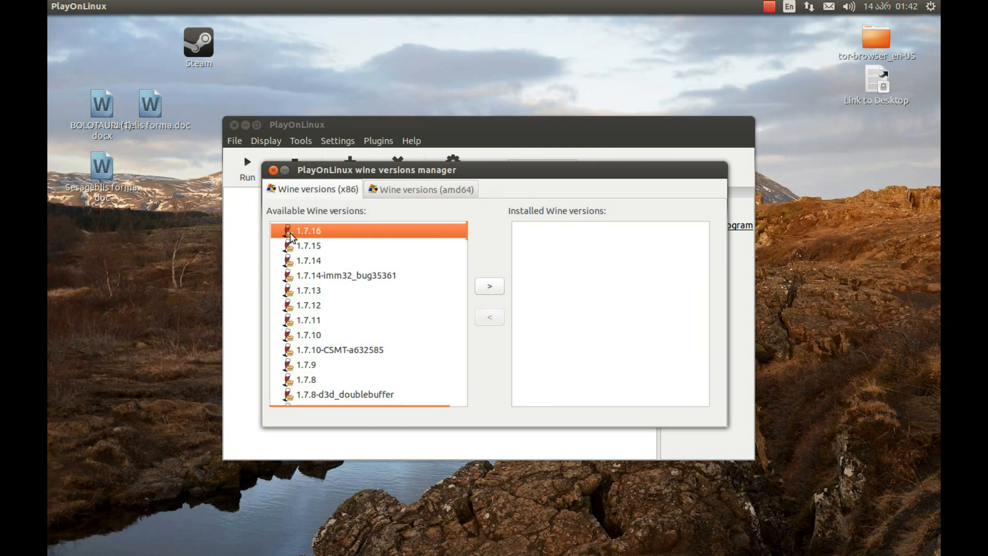
{"action": "mouse_move", "coordinate": [460, 286]}
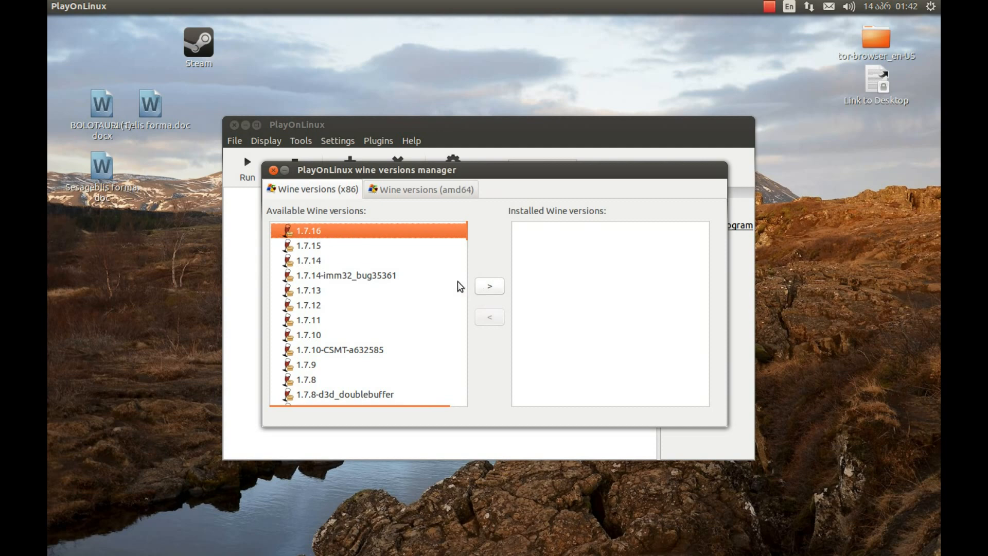
{"action": "mouse_move", "coordinate": [489, 286]}
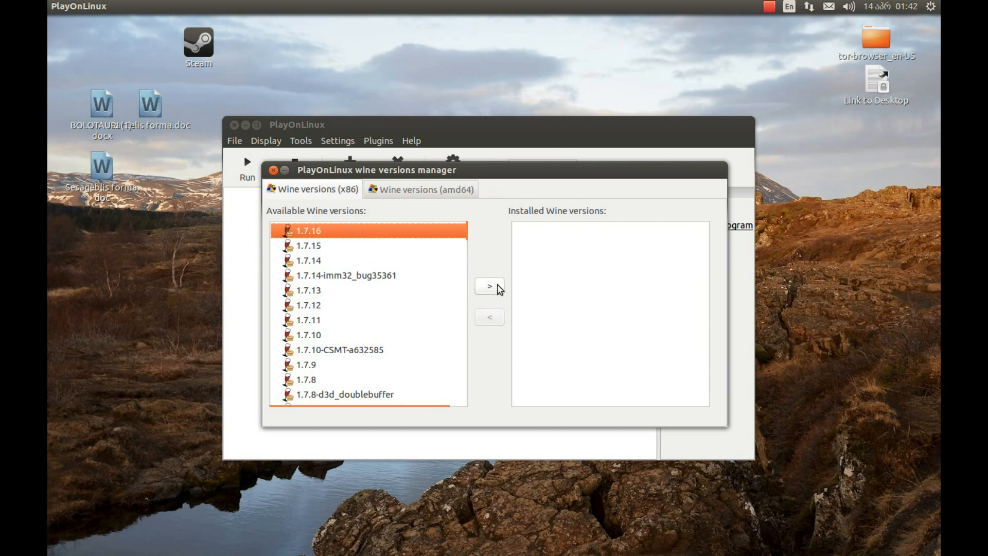
{"action": "left_click", "coordinate": [488, 286]}
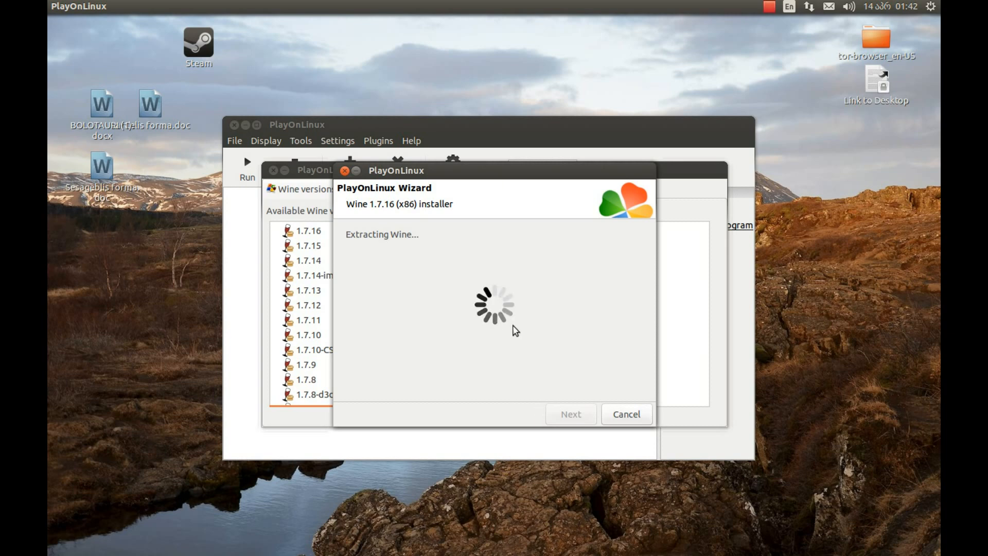
{"action": "mouse_move", "coordinate": [441, 269]}
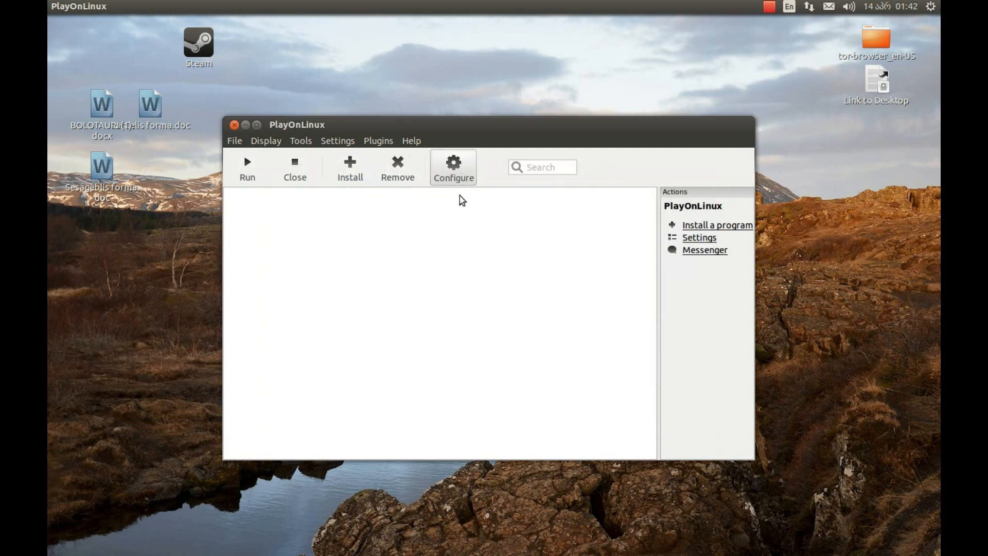
- Remove the HALO virtual drive in Configure, leaving only the default drive
{"action": "left_click", "coordinate": [452, 167]}
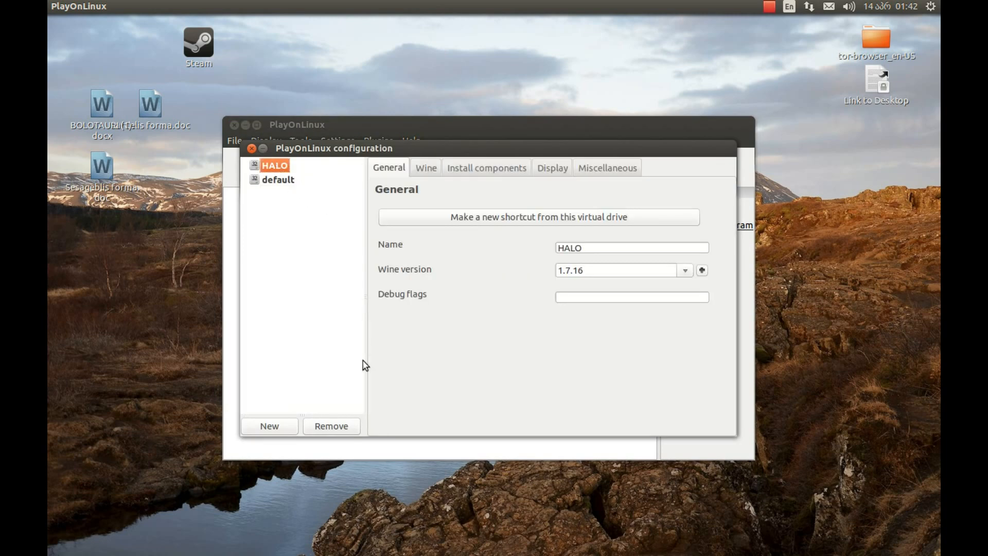
{"action": "left_click", "coordinate": [330, 426]}
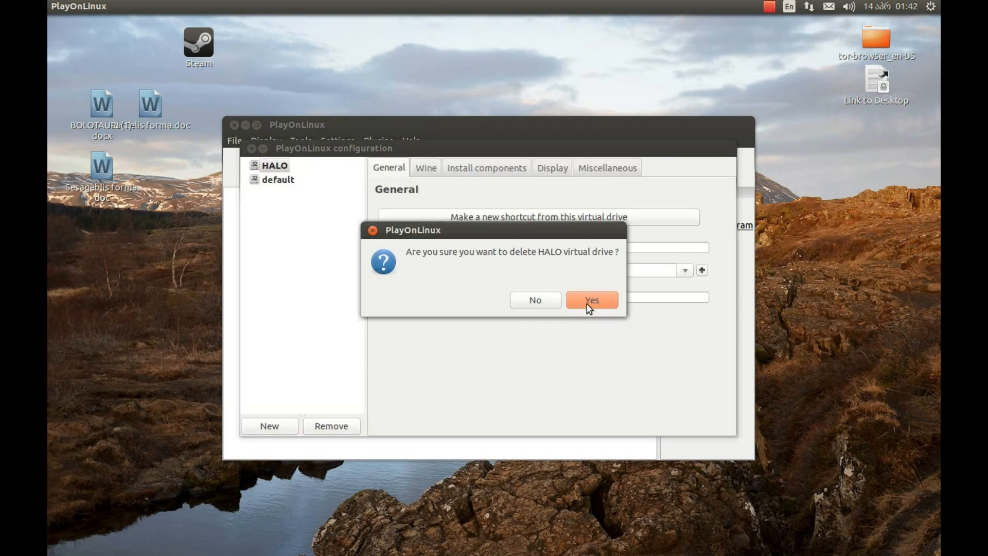
{"action": "left_click", "coordinate": [591, 300]}
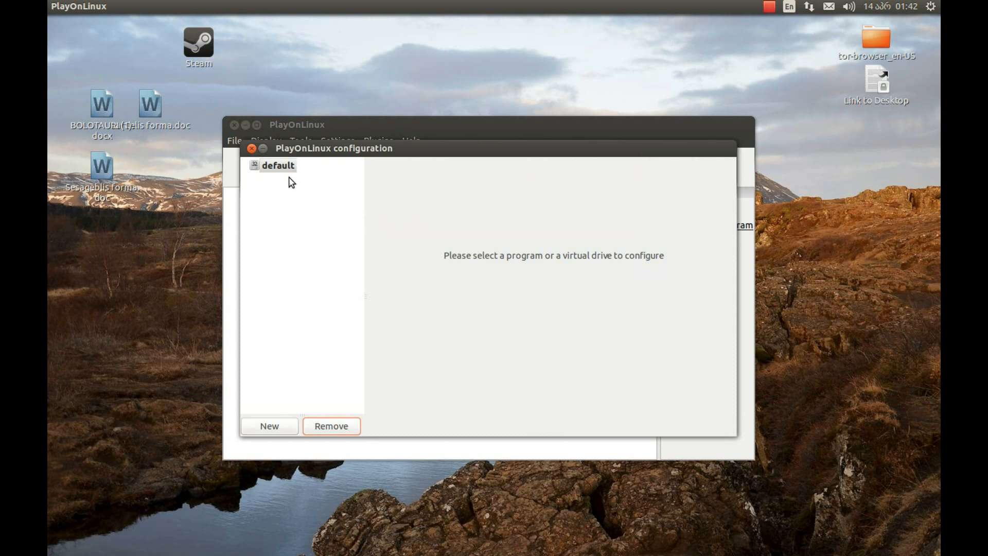
{"action": "left_click", "coordinate": [278, 165]}
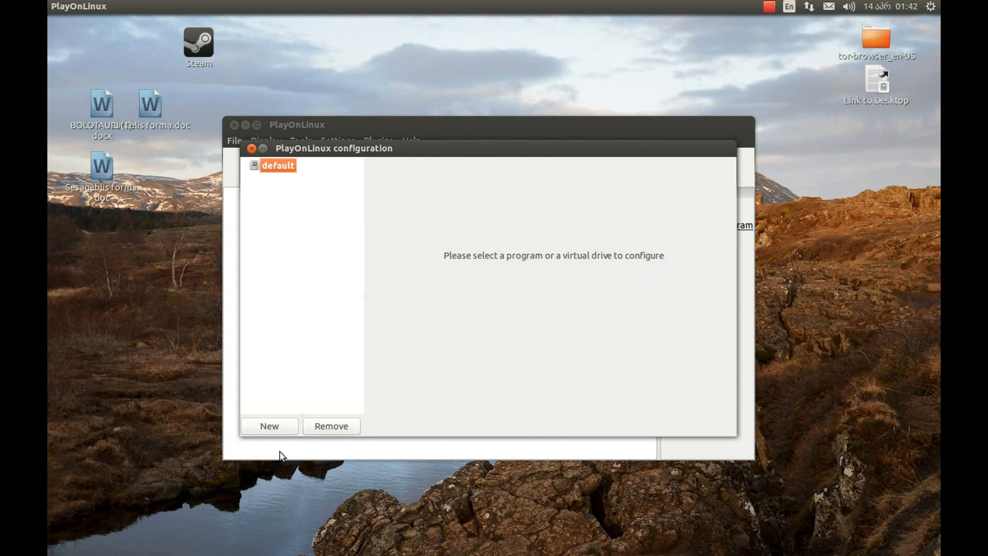
- Create a virtual drive named 'HALO' using Wine version 1.7.16
{"action": "left_click", "coordinate": [269, 426]}
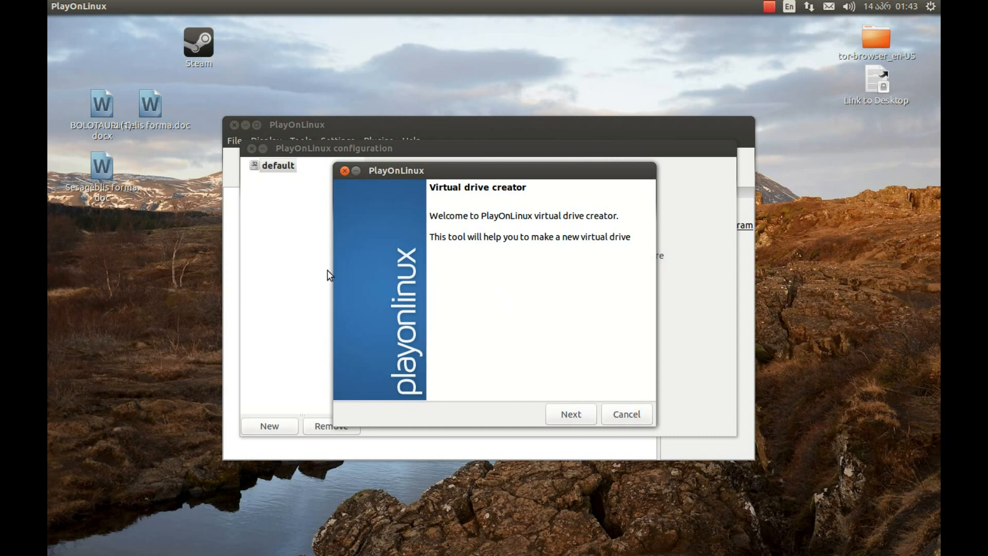
{"action": "mouse_move", "coordinate": [544, 414]}
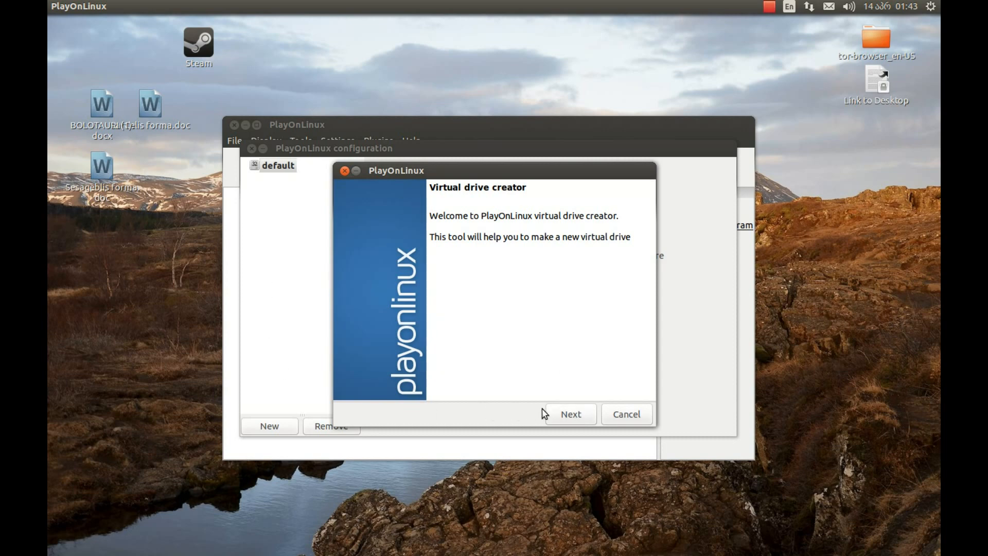
{"action": "left_click", "coordinate": [569, 414]}
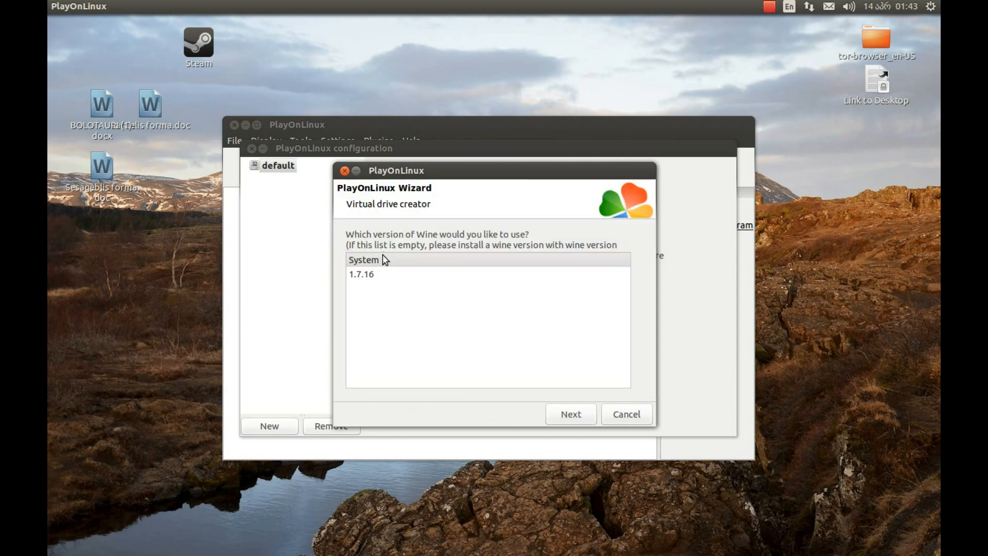
{"action": "left_click", "coordinate": [361, 273]}
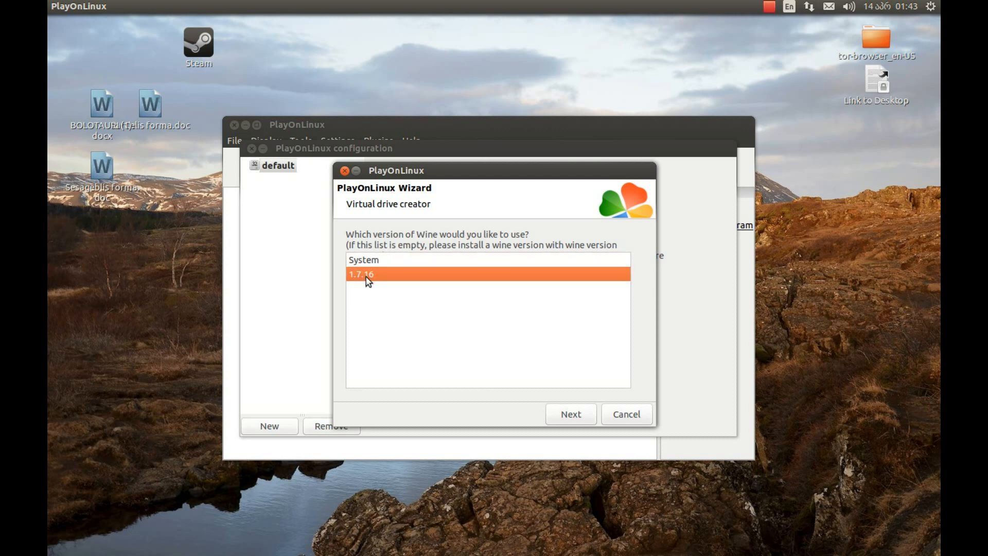
{"action": "left_click", "coordinate": [569, 413]}
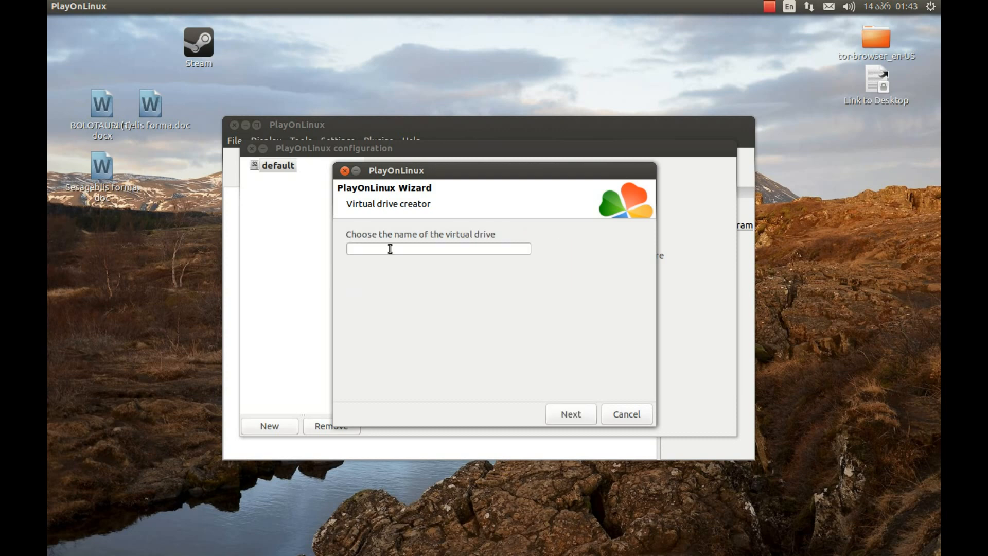
{"action": "type", "text": "H"}
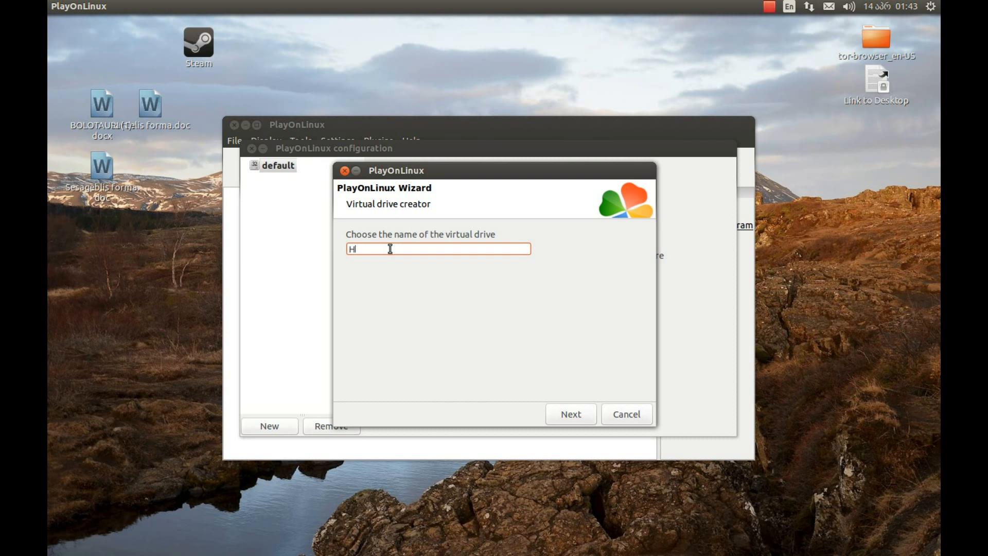
{"action": "type", "text": "ALO"}
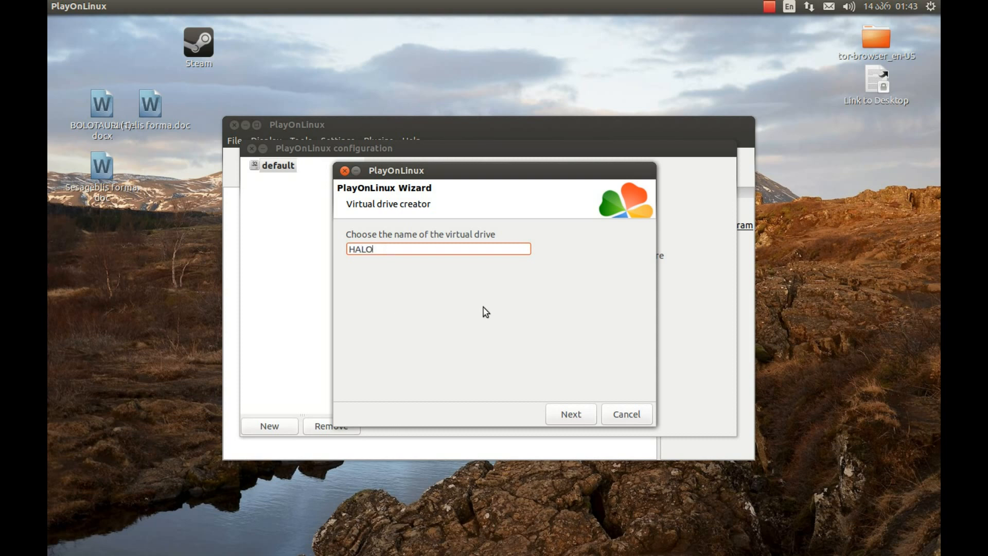
{"action": "left_click", "coordinate": [569, 414]}
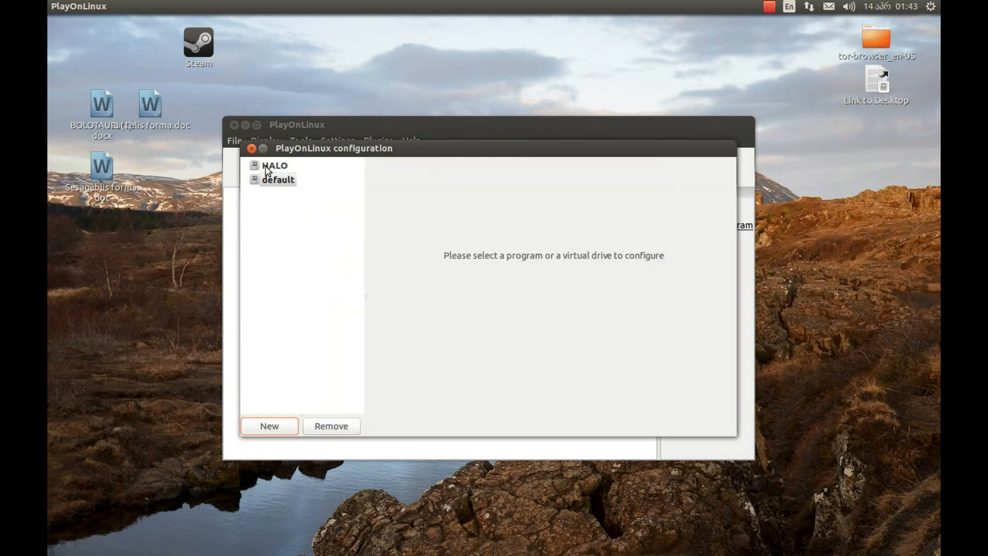
- Install the mfc42 component on the HALO drive from the Install components list
{"action": "left_click", "coordinate": [274, 165]}
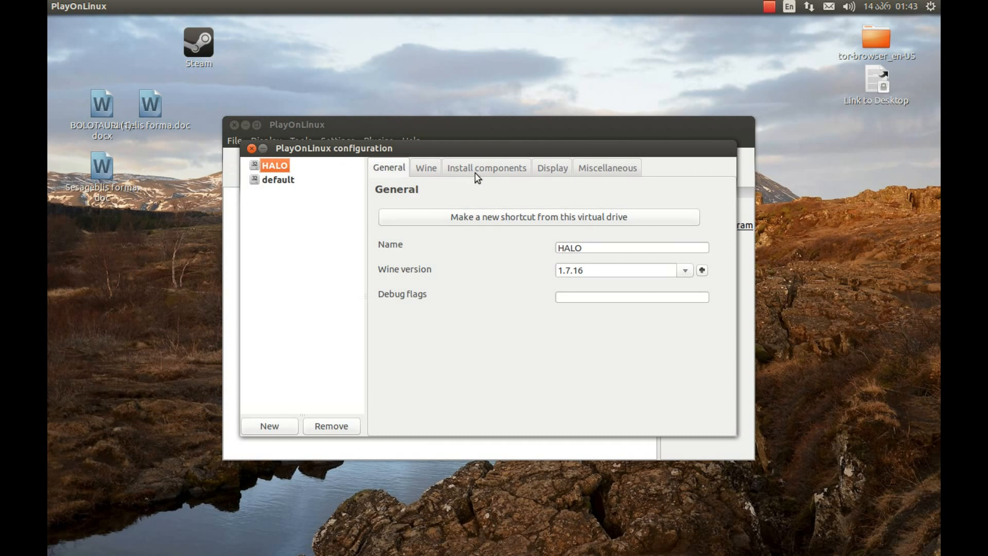
{"action": "left_click", "coordinate": [485, 167]}
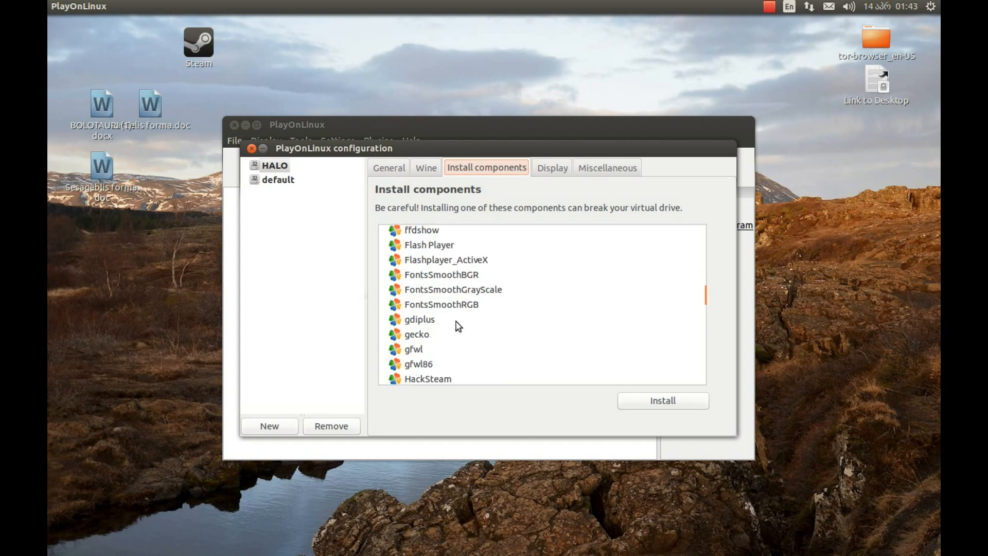
{"action": "scroll", "scroll_direction": "down", "scroll_amount": 3}
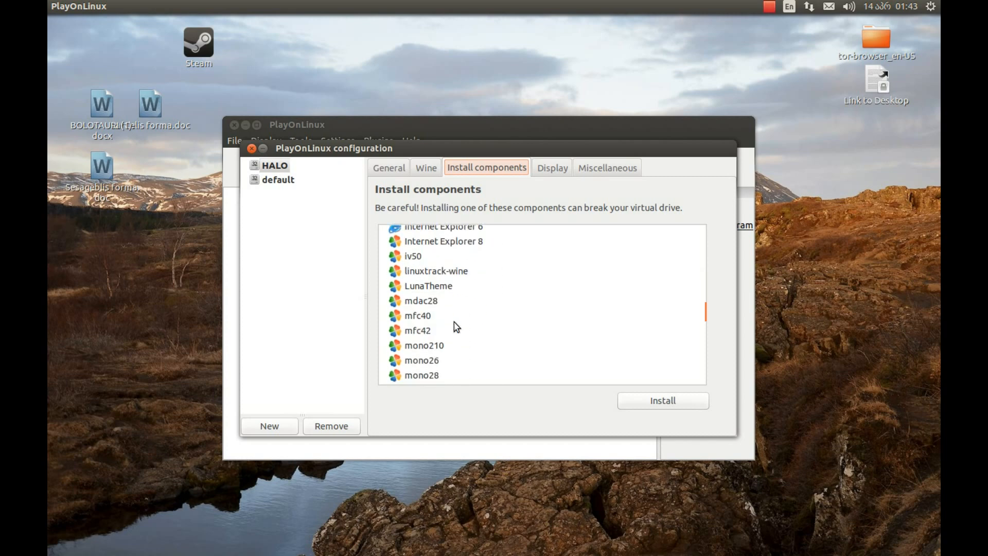
{"action": "scroll", "scroll_direction": "down", "scroll_amount": 3}
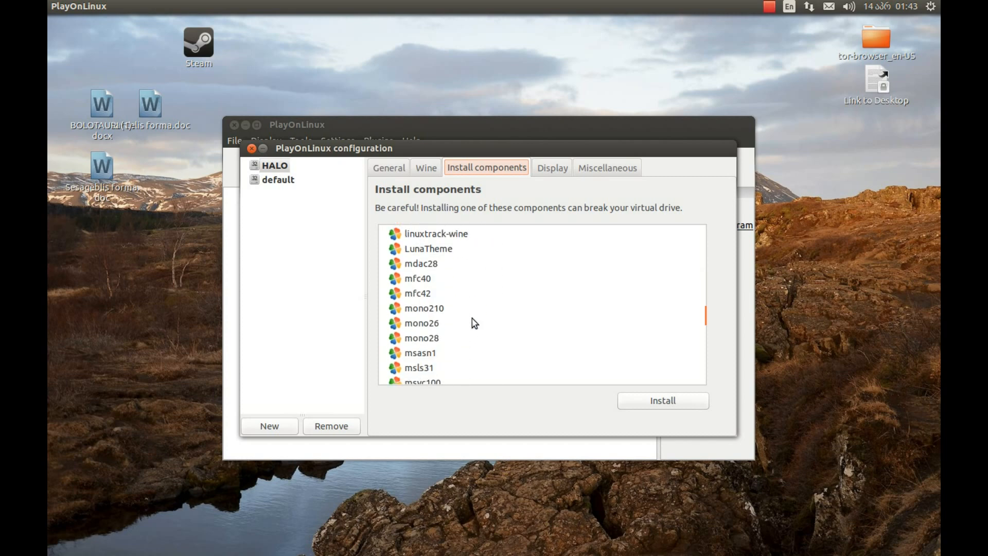
{"action": "scroll", "scroll_direction": "down", "scroll_amount": 3}
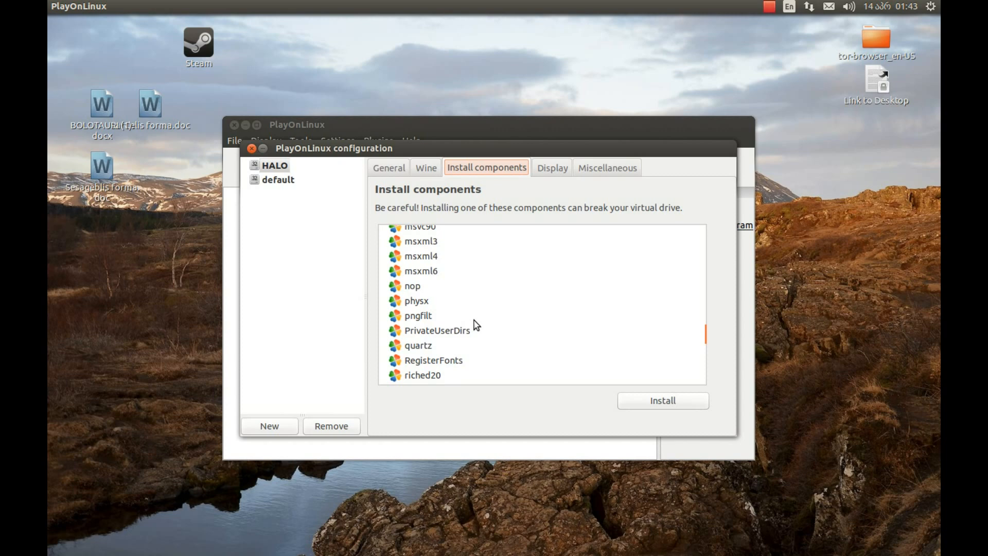
{"action": "scroll", "scroll_direction": "up", "scroll_amount": 3}
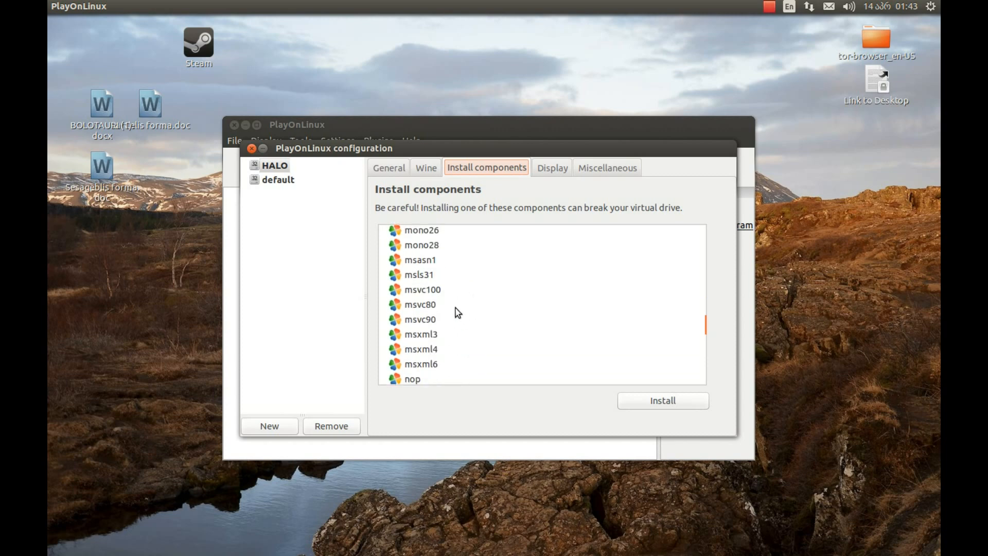
{"action": "left_click", "coordinate": [417, 256]}
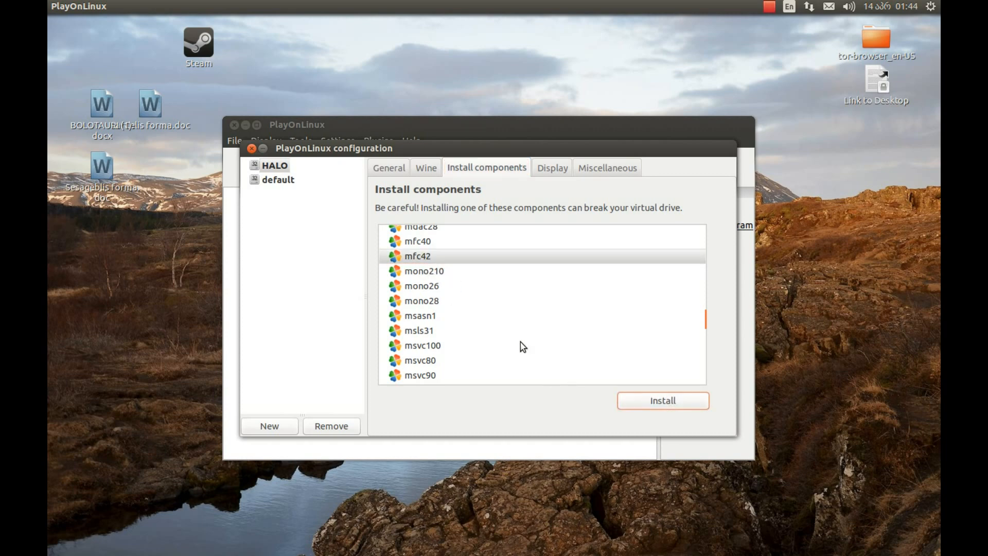
{"action": "left_click", "coordinate": [662, 400]}
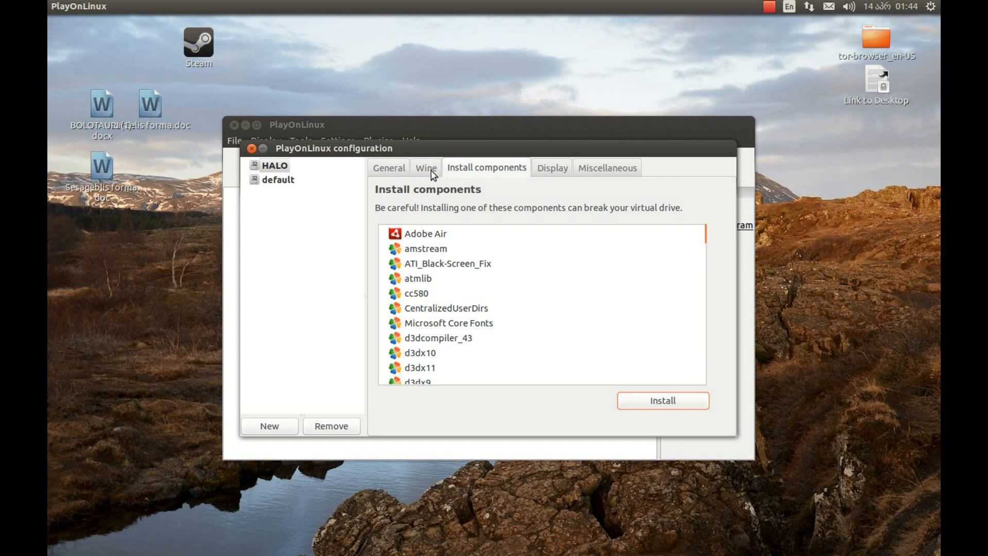
- Open the HALO drive's Wine task manager and its Create New Task dialog
{"action": "left_click", "coordinate": [426, 168]}
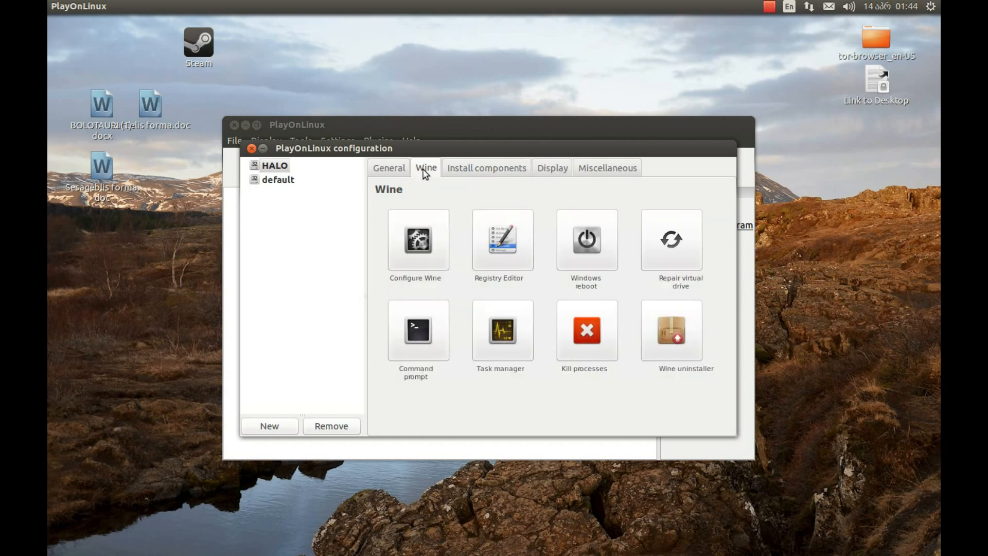
{"action": "mouse_move", "coordinate": [449, 347]}
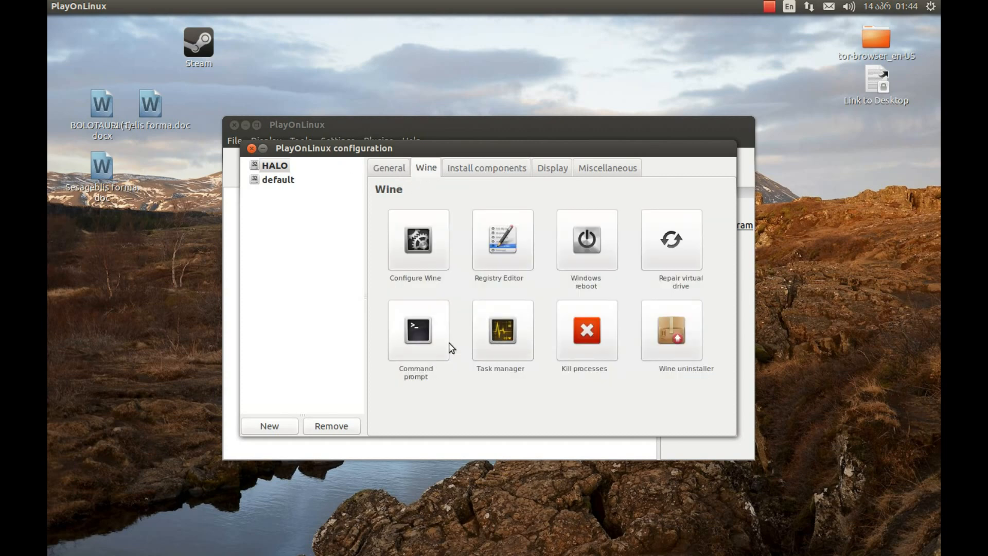
{"action": "mouse_move", "coordinate": [530, 331]}
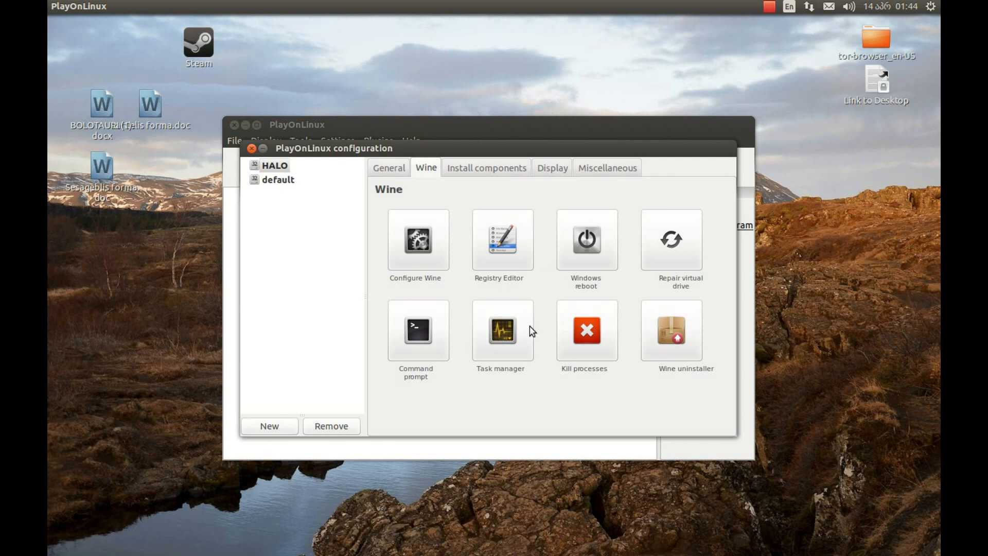
{"action": "left_click", "coordinate": [501, 330]}
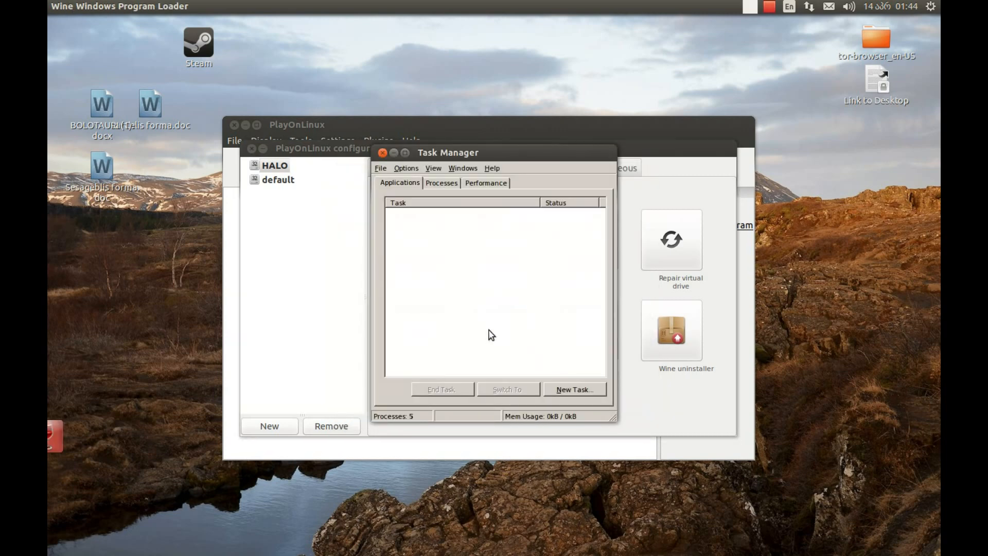
{"action": "mouse_move", "coordinate": [495, 303]}
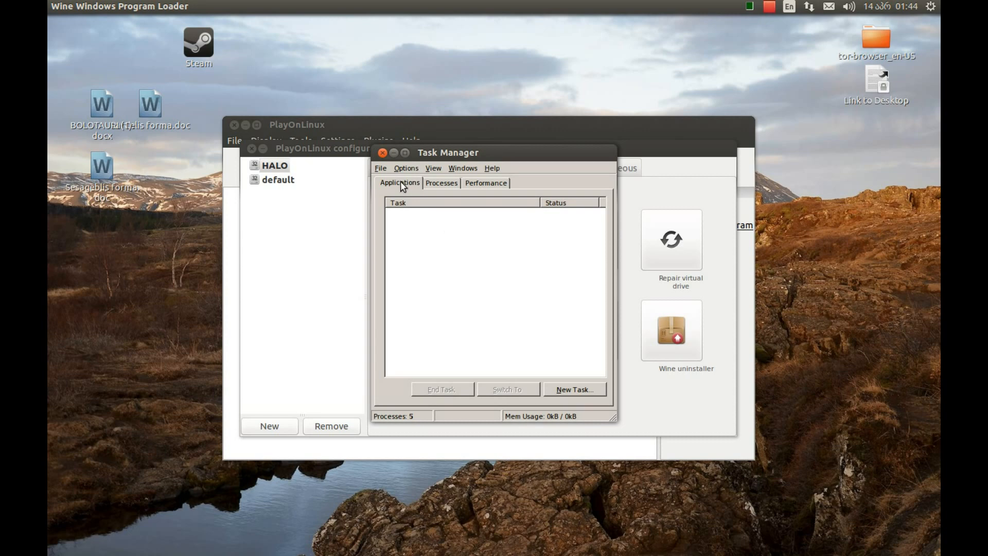
{"action": "left_click", "coordinate": [573, 389]}
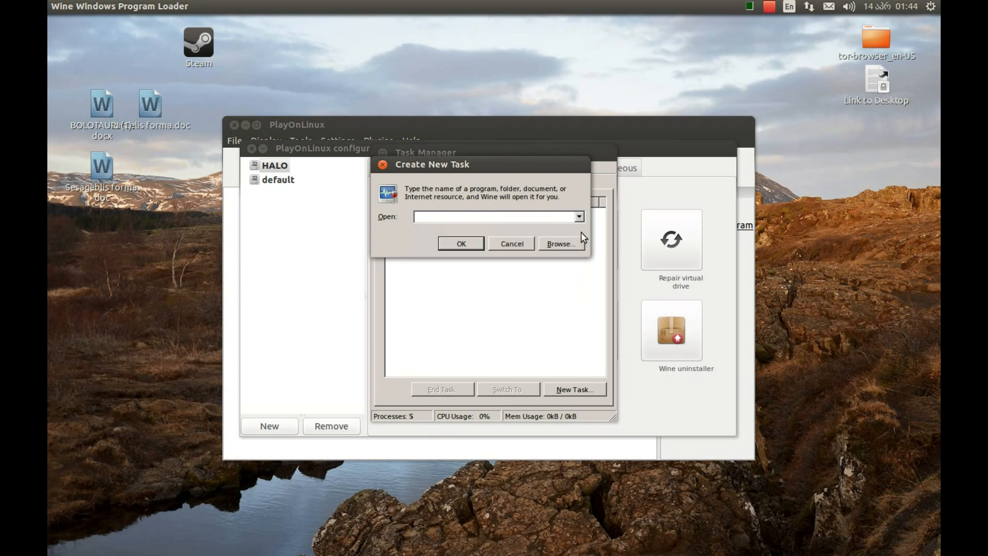
- Browse for the task program, navigating to the media > user > HALO disc folder
{"action": "left_click", "coordinate": [559, 244]}
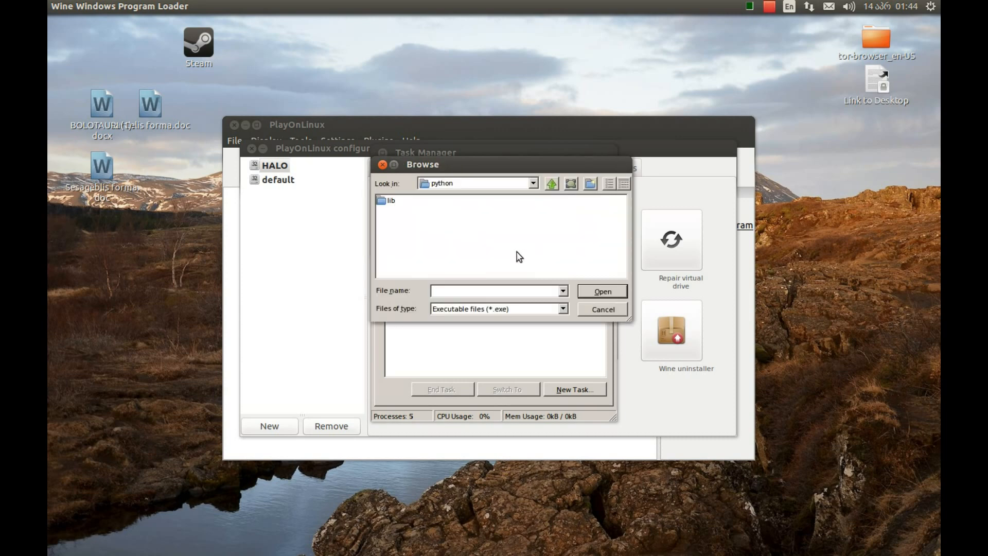
{"action": "left_click", "coordinate": [533, 183]}
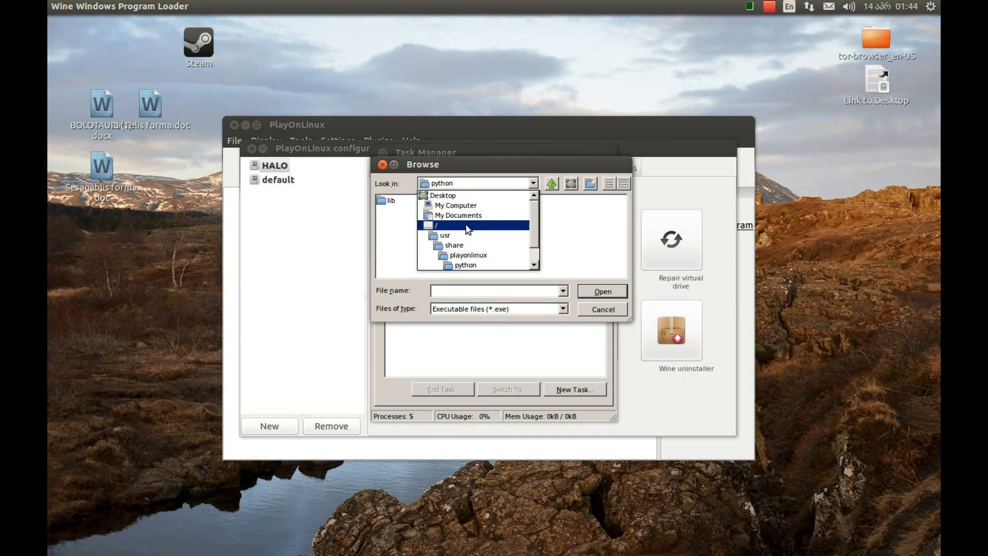
{"action": "mouse_move", "coordinate": [437, 234]}
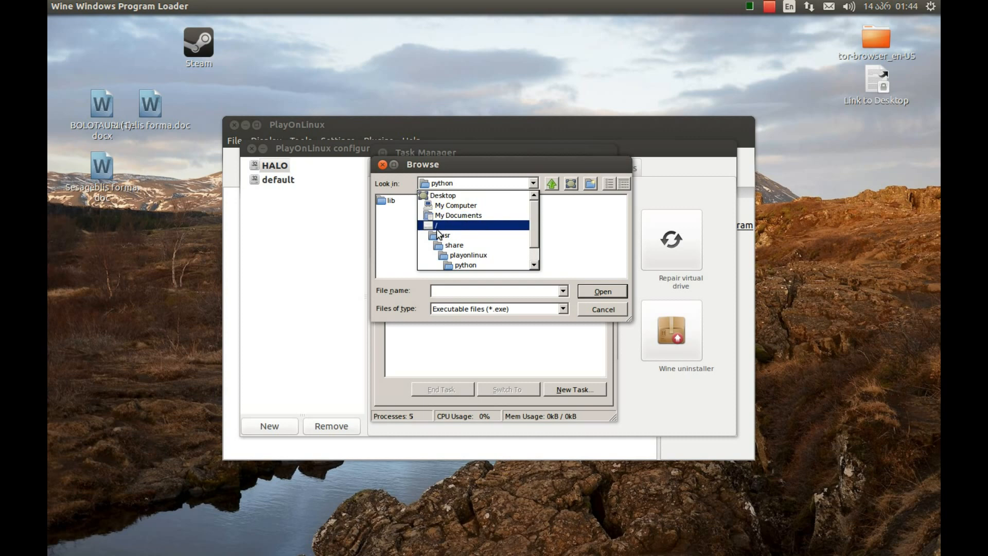
{"action": "left_click", "coordinate": [436, 225]}
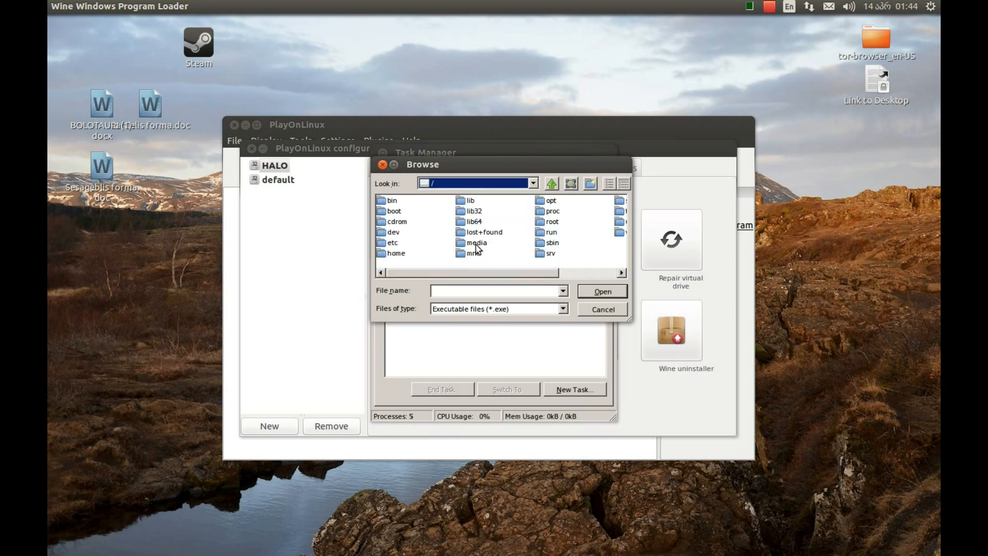
{"action": "double_click", "coordinate": [477, 242]}
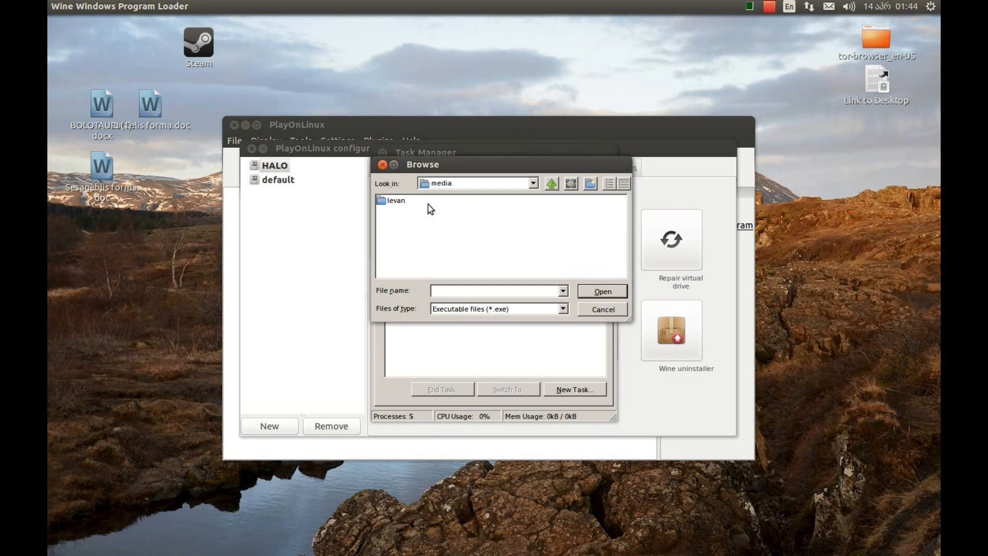
{"action": "double_click", "coordinate": [396, 199]}
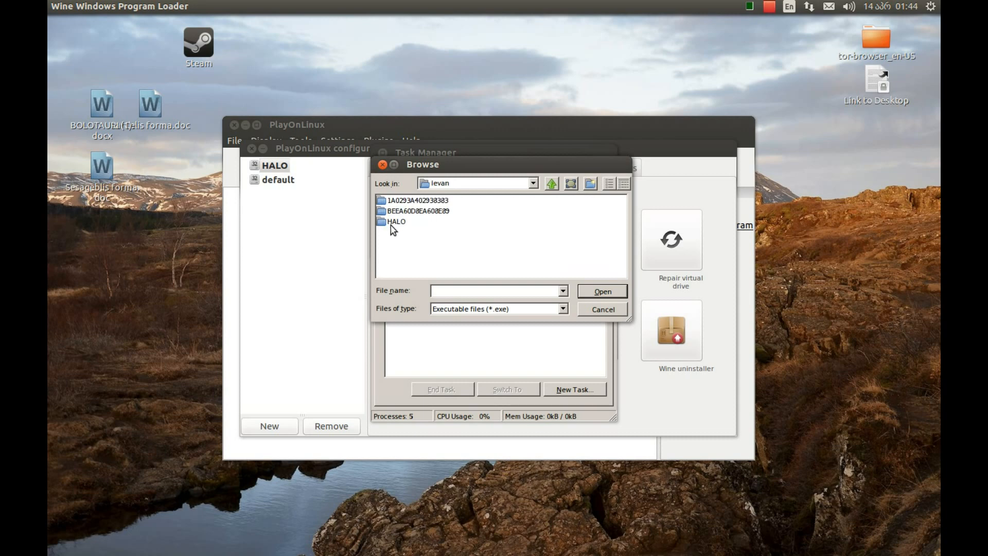
{"action": "double_click", "coordinate": [395, 222]}
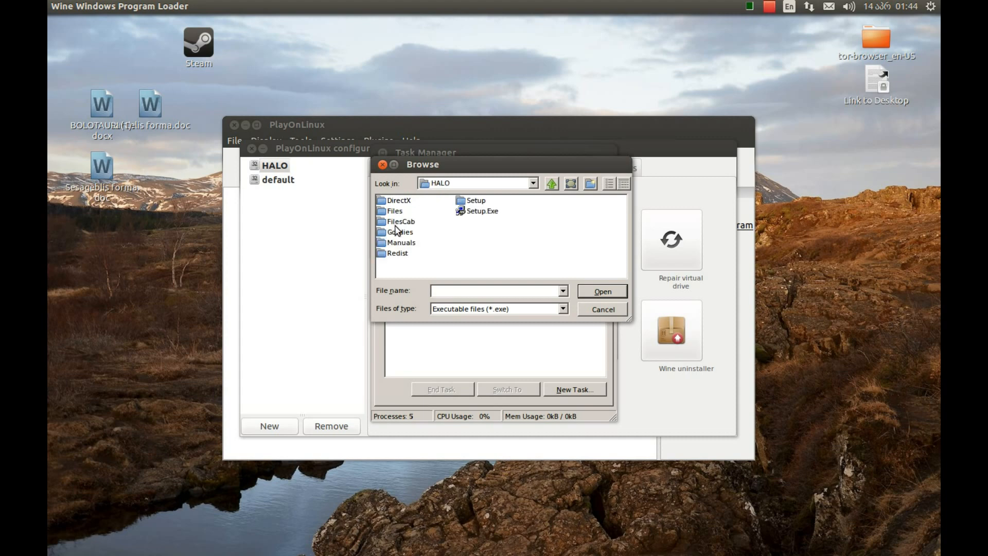
{"action": "mouse_move", "coordinate": [443, 236]}
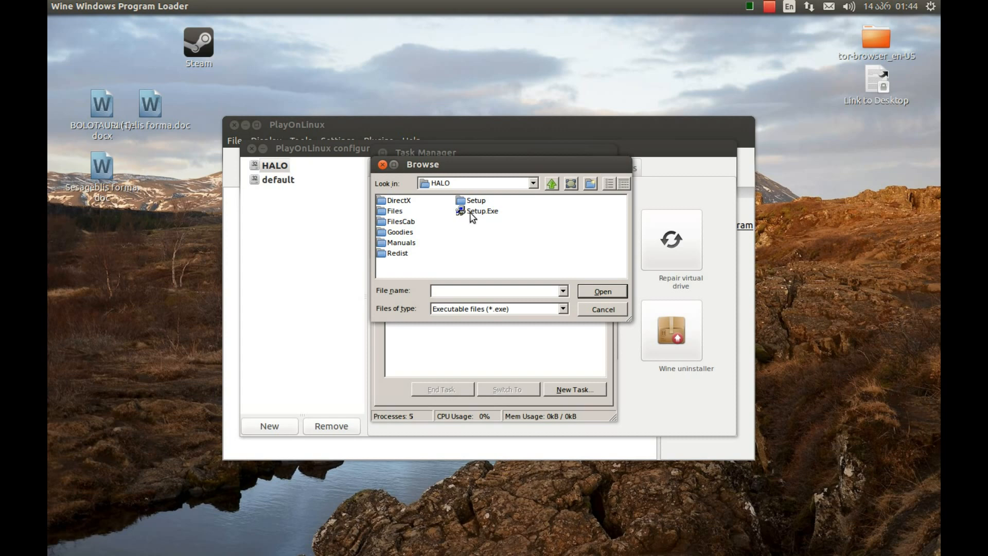
{"action": "mouse_move", "coordinate": [446, 223]}
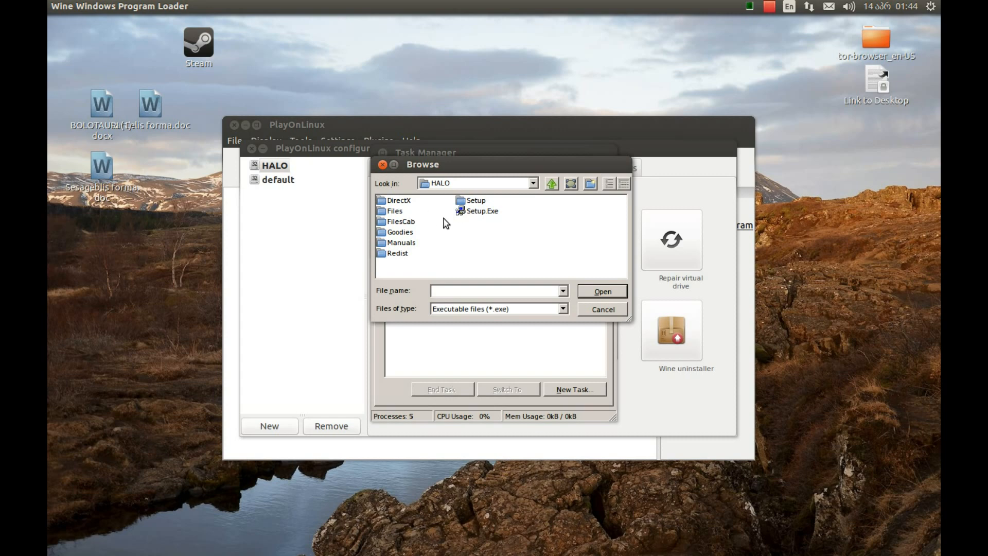
{"action": "mouse_move", "coordinate": [503, 220]}
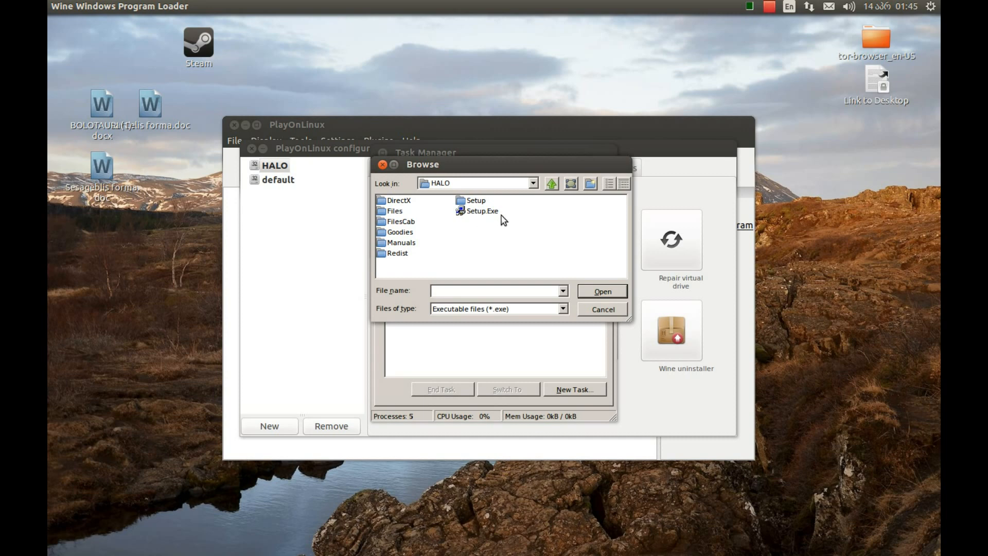
{"action": "mouse_move", "coordinate": [469, 212]}
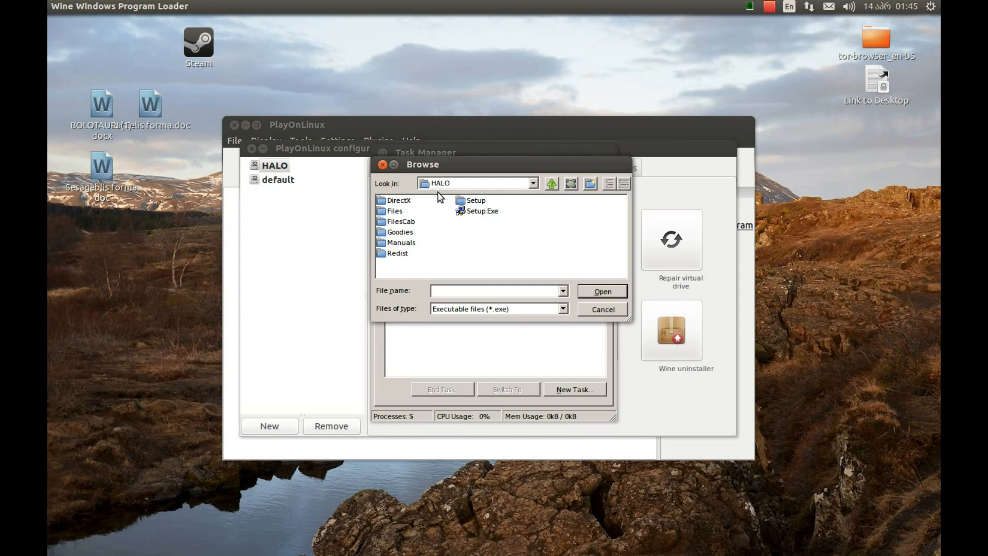
{"action": "mouse_move", "coordinate": [453, 214]}
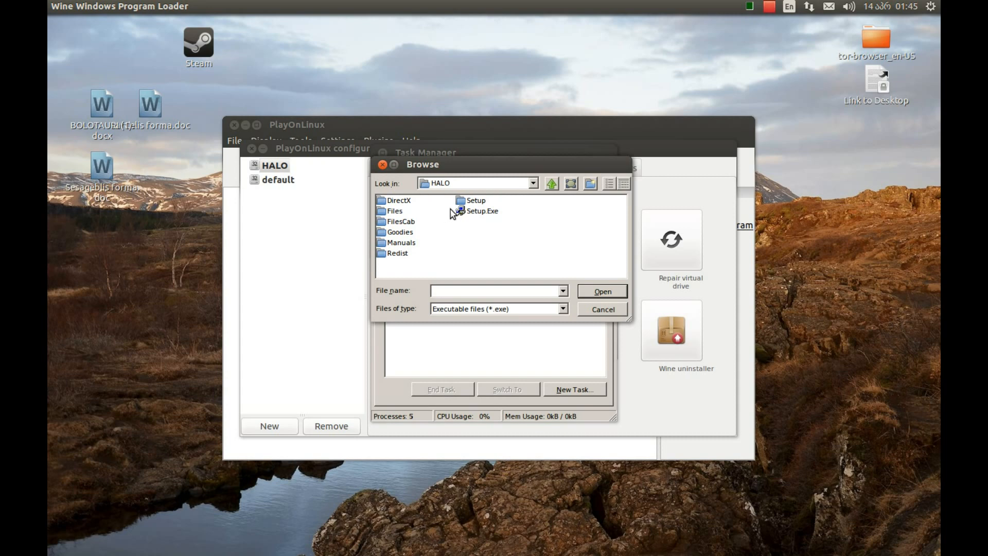
{"action": "mouse_move", "coordinate": [485, 218]}
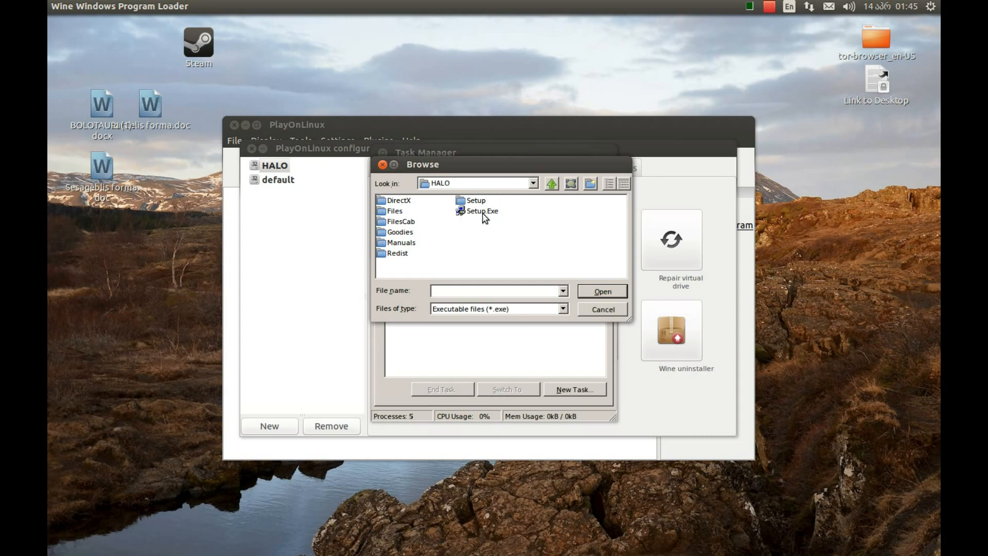
- Browse again to media > user > HALO and select Setup.Exe as the program
{"action": "left_click", "coordinate": [532, 184]}
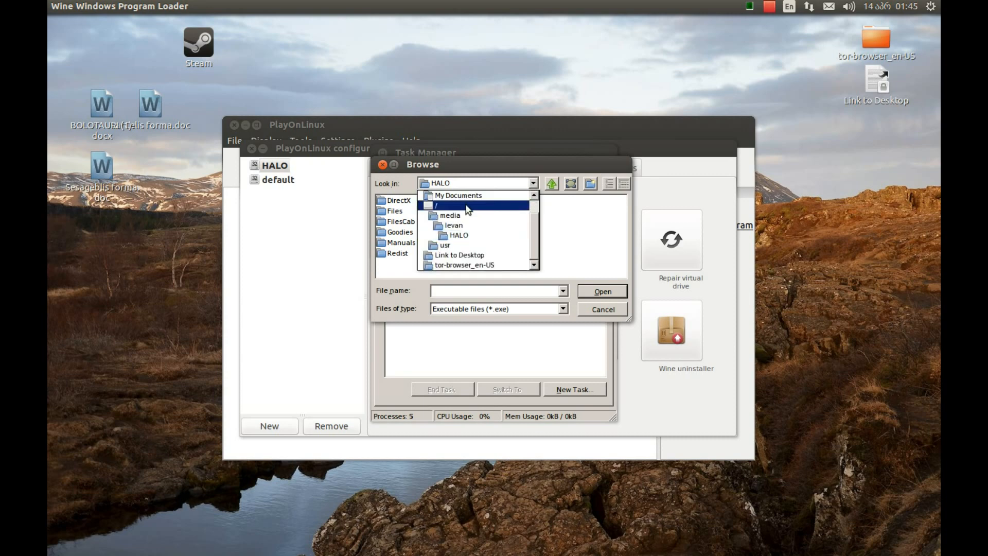
{"action": "left_click", "coordinate": [434, 205]}
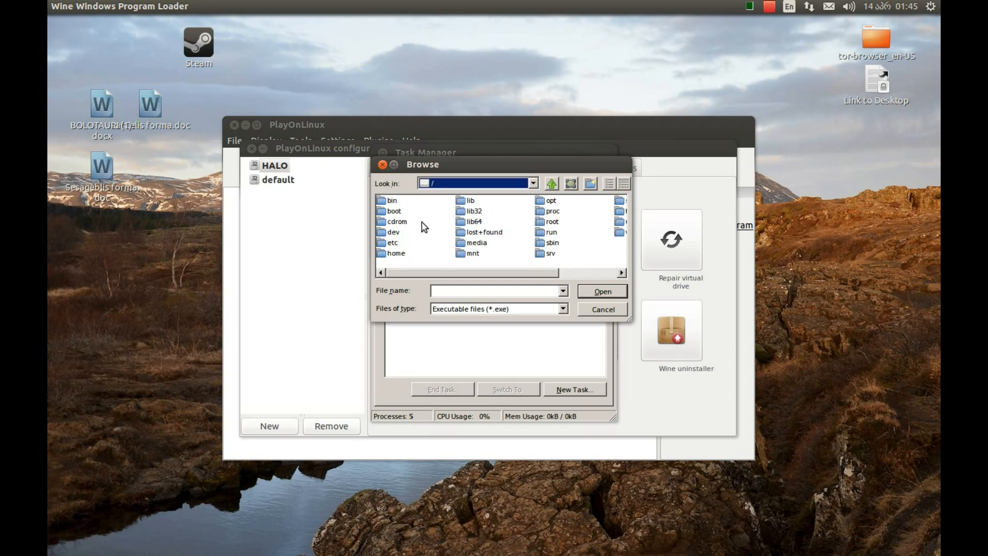
{"action": "double_click", "coordinate": [476, 241]}
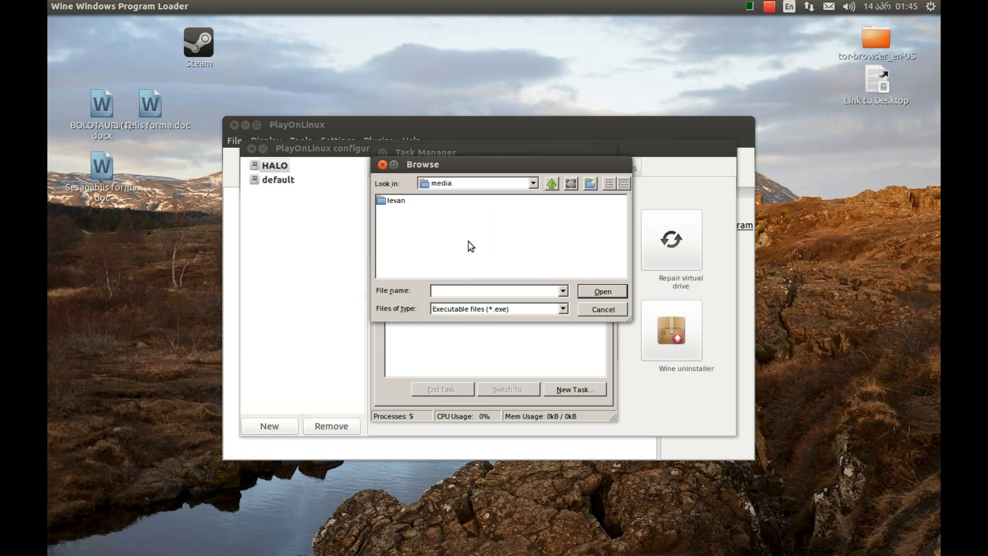
{"action": "double_click", "coordinate": [396, 200]}
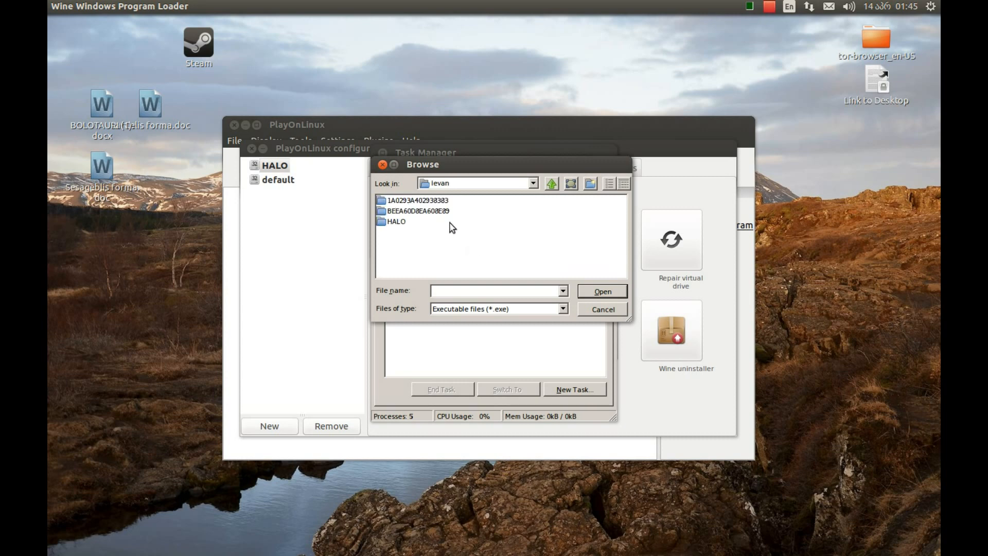
{"action": "double_click", "coordinate": [396, 221]}
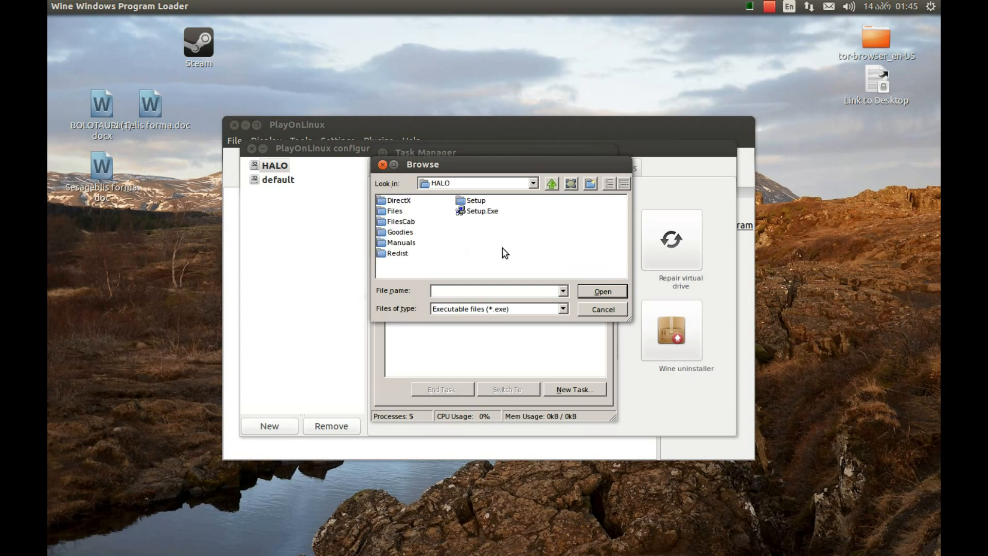
{"action": "left_click", "coordinate": [601, 291]}
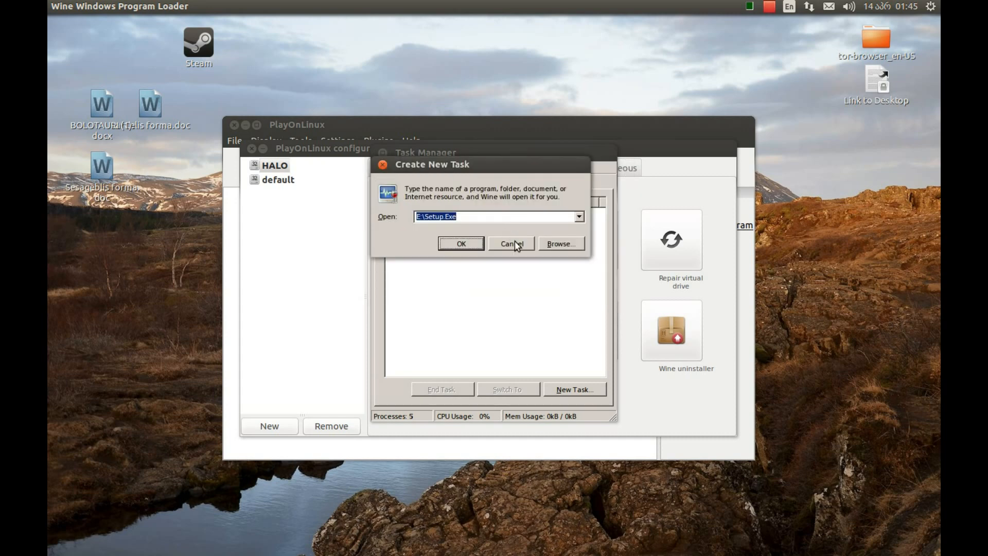
- Run Setup.Exe, choose Install in the Halo launcher, and pass the product key page
{"action": "left_click", "coordinate": [510, 244]}
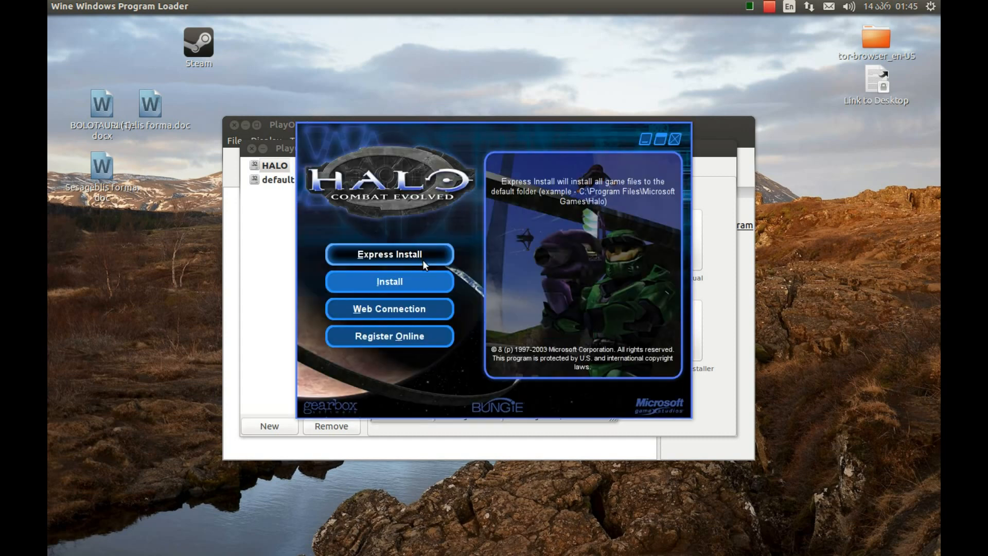
{"action": "mouse_move", "coordinate": [389, 281]}
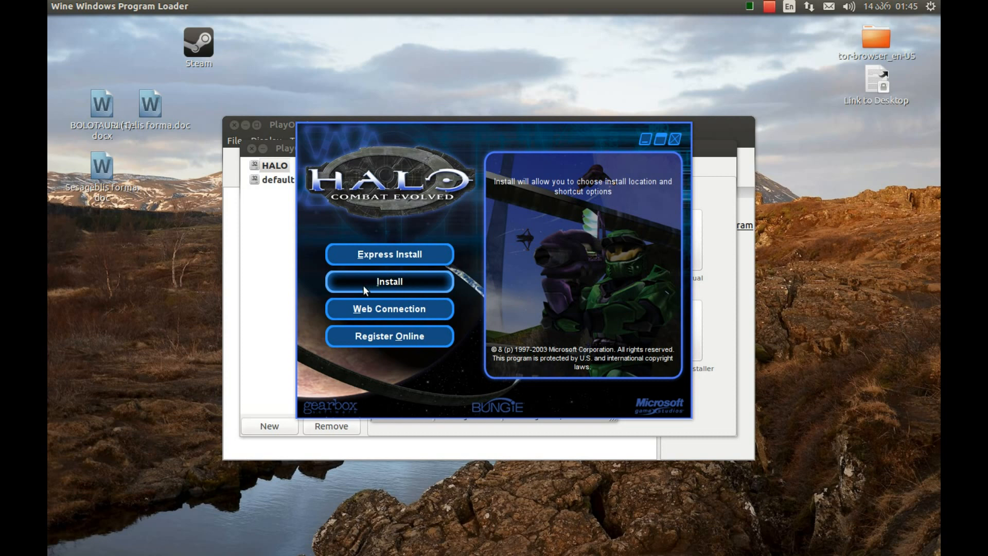
{"action": "left_click", "coordinate": [389, 281]}
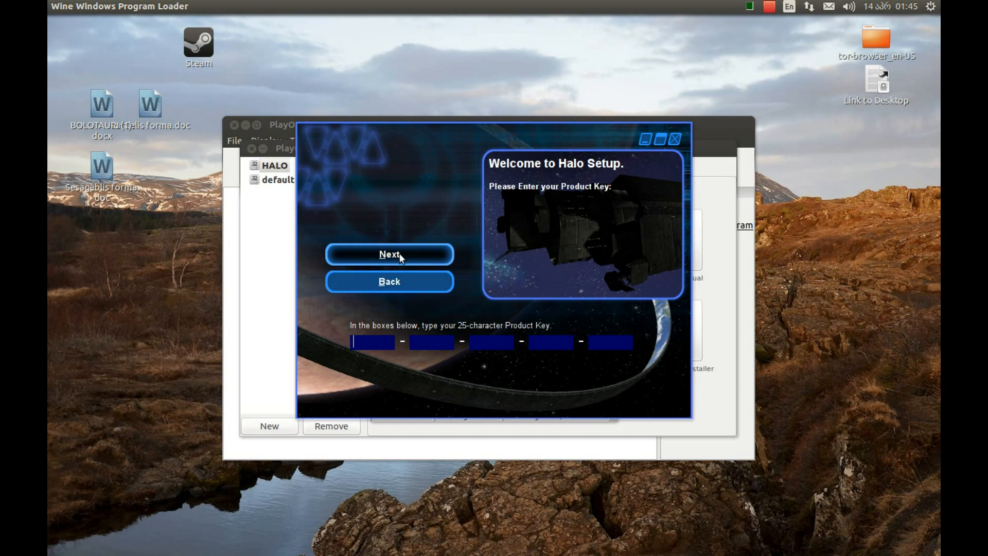
{"action": "mouse_move", "coordinate": [404, 262]}
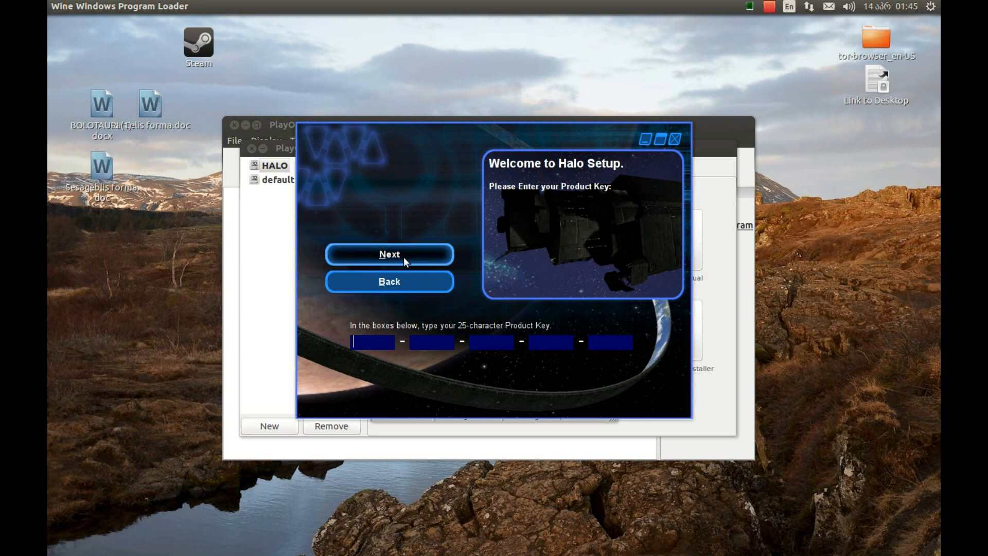
{"action": "left_click", "coordinate": [768, 7]}
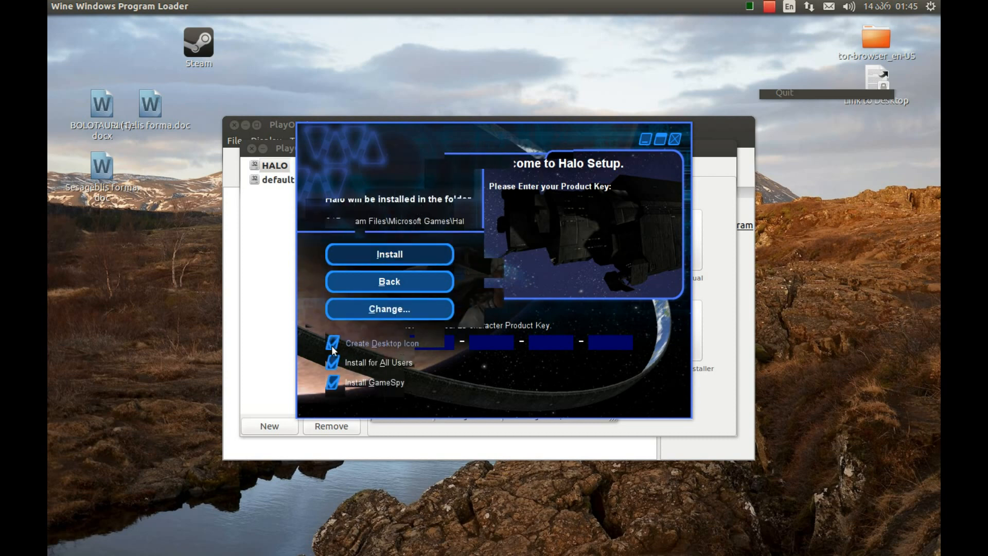
- Uncheck Create Desktop Icon and Install GameSpy Arcade, then continue the Halo installation
{"action": "left_click", "coordinate": [333, 342]}
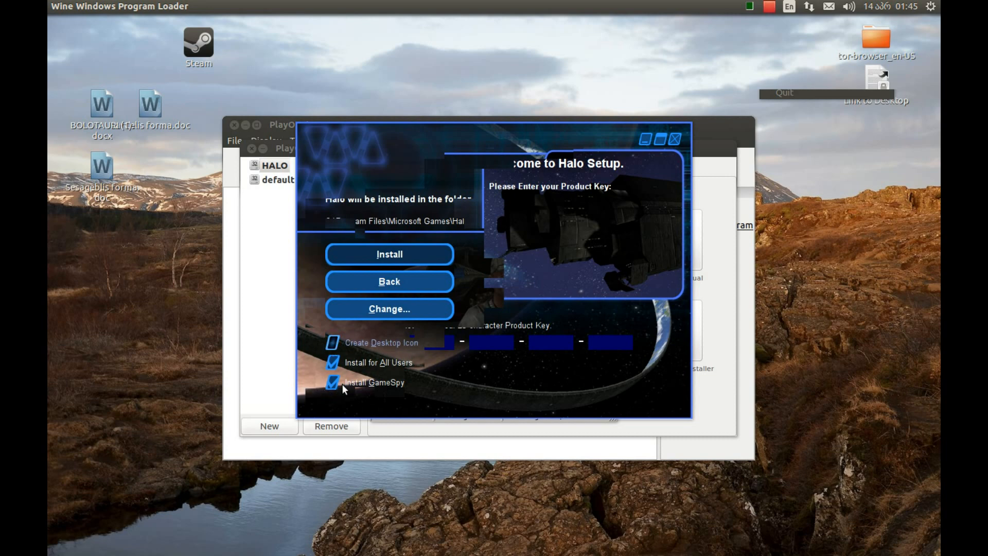
{"action": "left_click", "coordinate": [333, 381]}
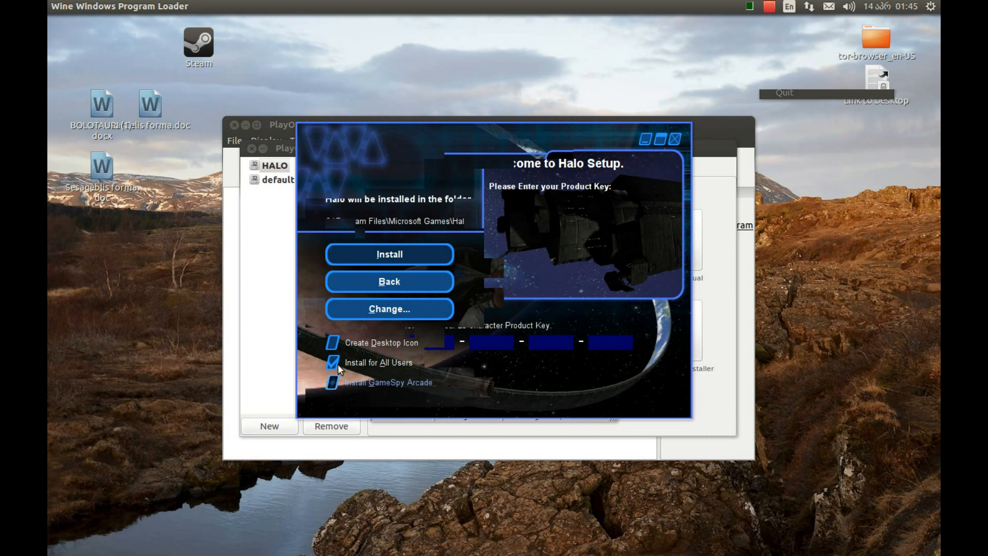
{"action": "left_click", "coordinate": [389, 254]}
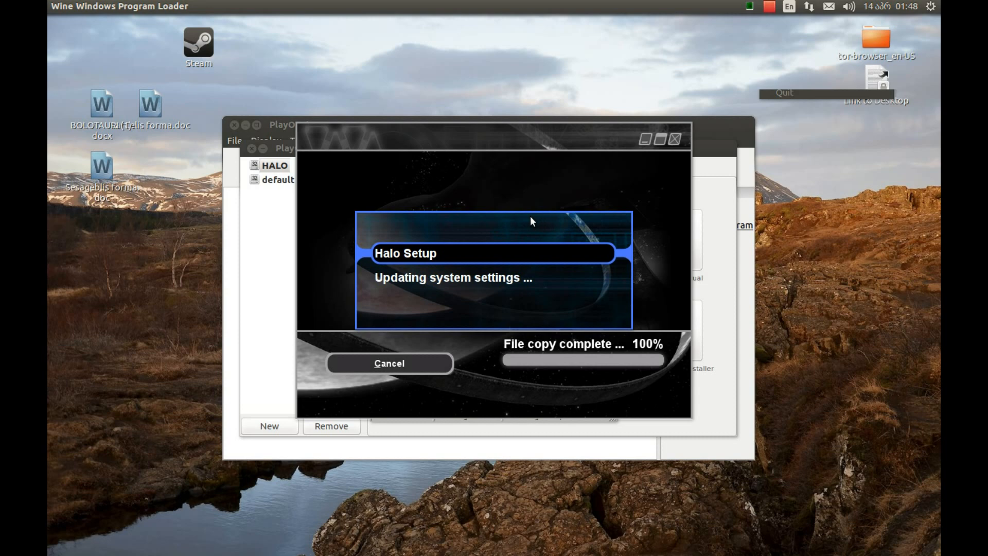
{"action": "mouse_move", "coordinate": [499, 232]}
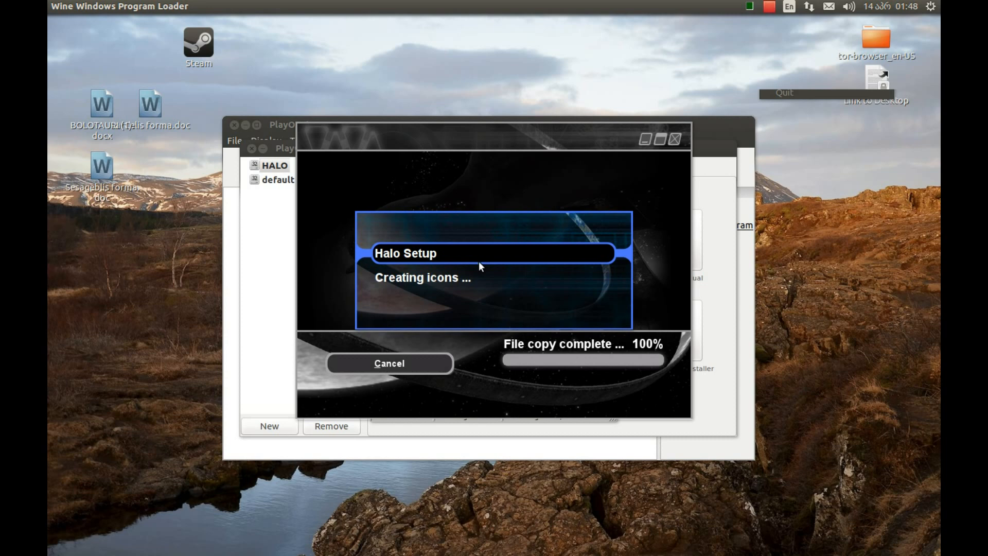
{"action": "mouse_move", "coordinate": [473, 257]}
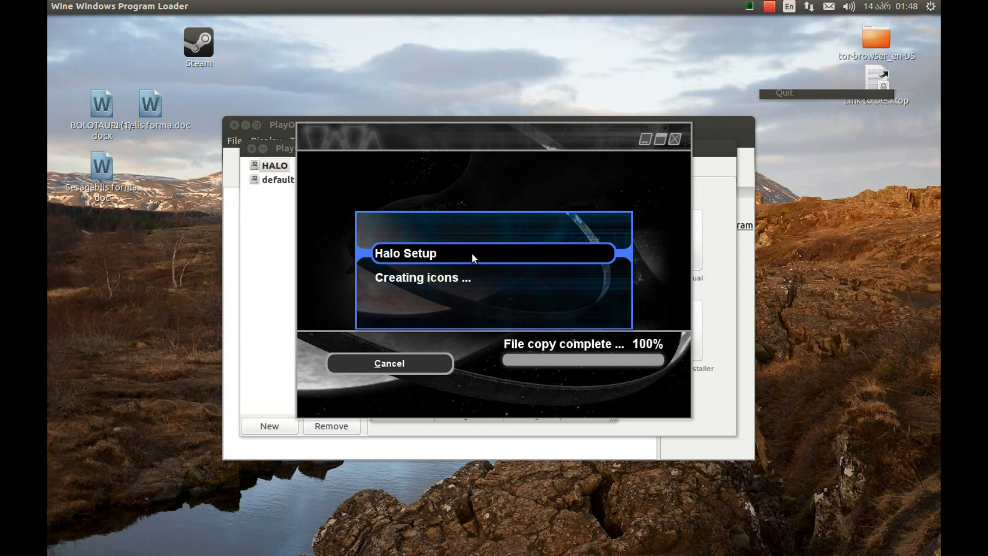
{"action": "mouse_move", "coordinate": [451, 241]}
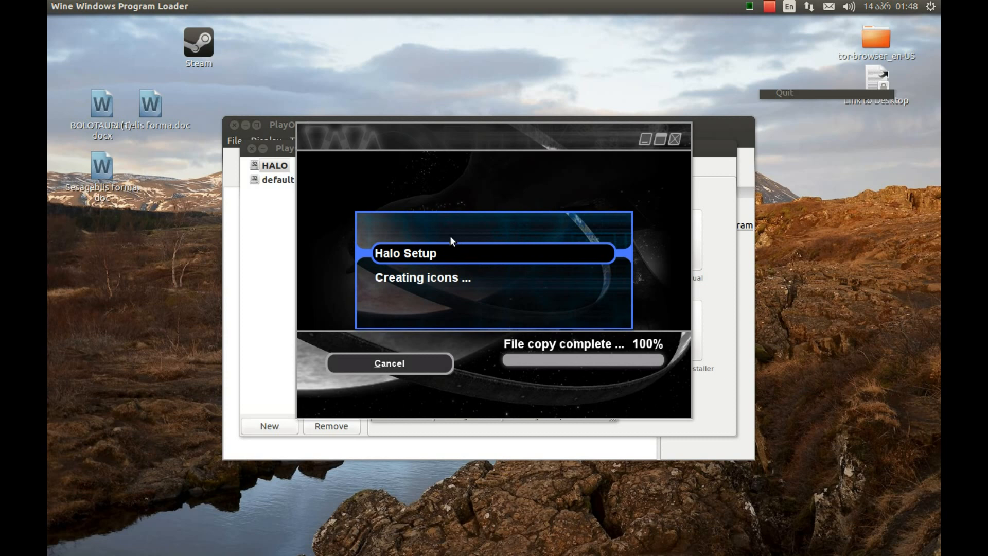
{"action": "mouse_move", "coordinate": [444, 238]}
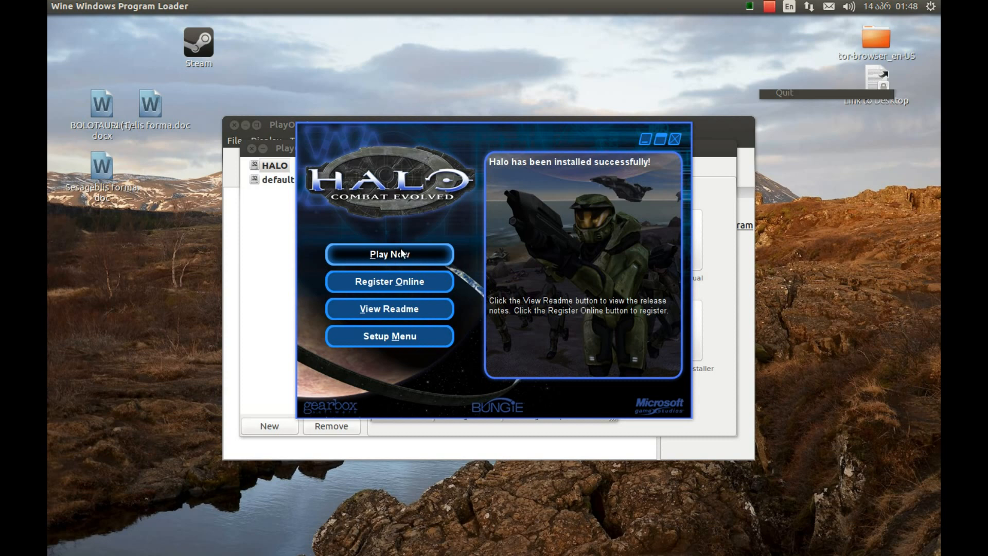
{"action": "mouse_move", "coordinate": [647, 159]}
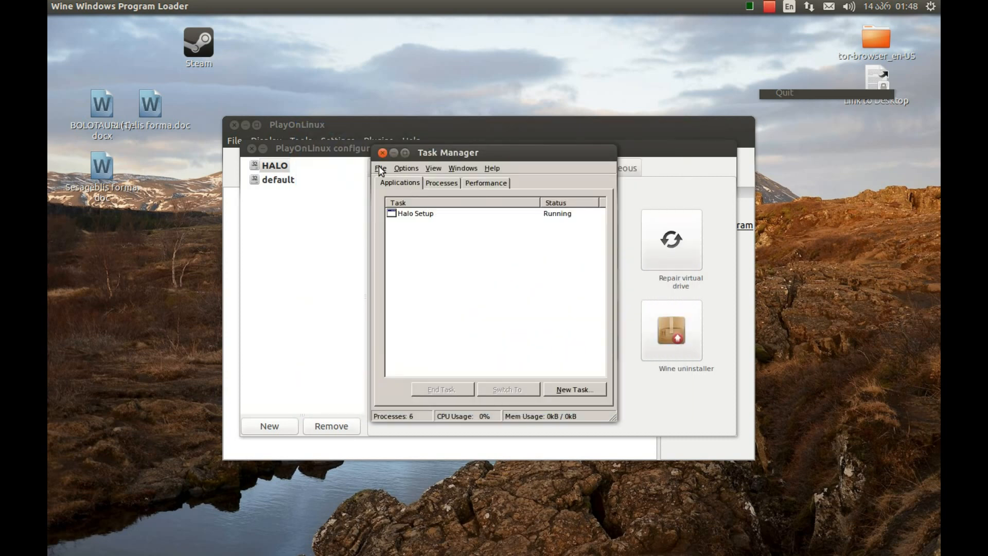
- Exit the Wine Task Manager and open Wine configuration for the HALO prefix
{"action": "left_click", "coordinate": [379, 167]}
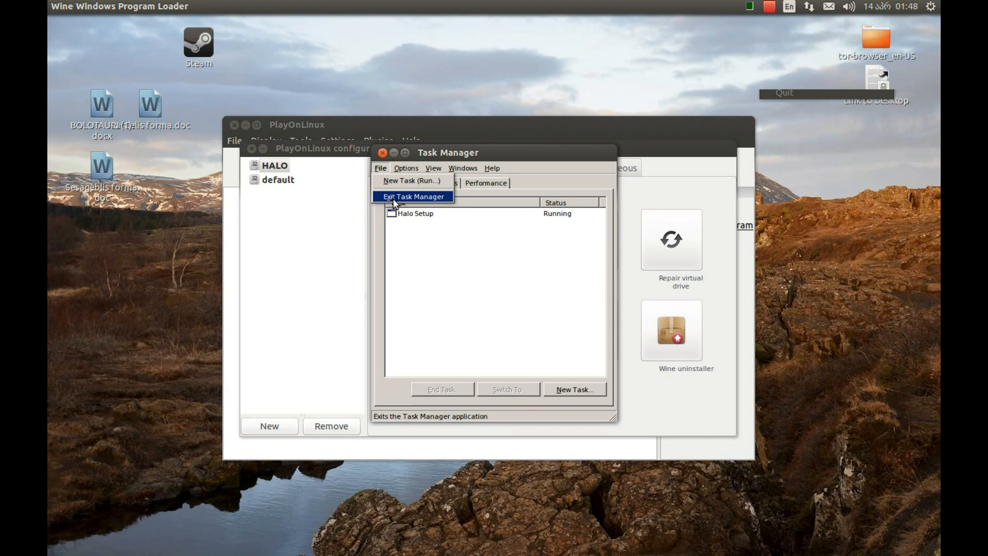
{"action": "left_click", "coordinate": [413, 196]}
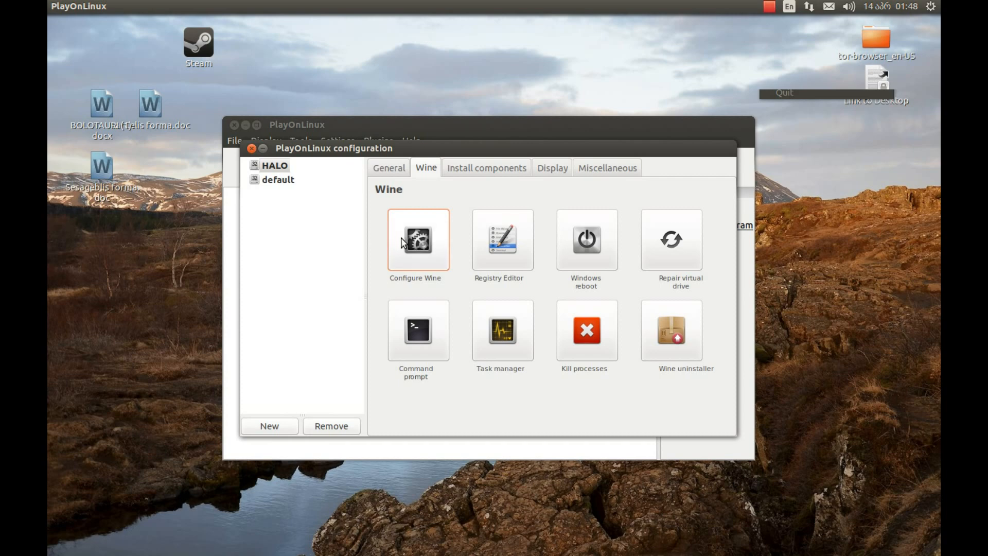
{"action": "left_click", "coordinate": [414, 240]}
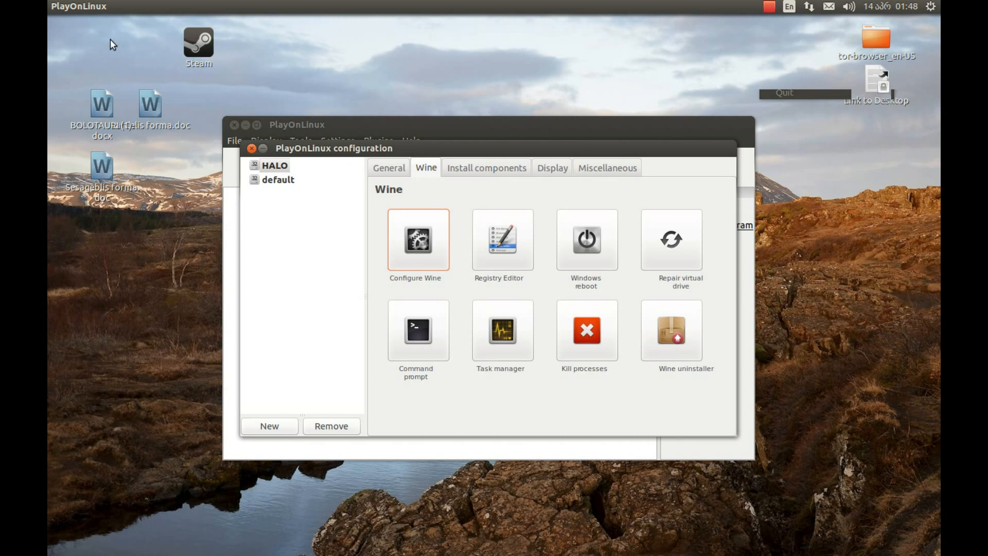
{"action": "mouse_move", "coordinate": [115, 538]}
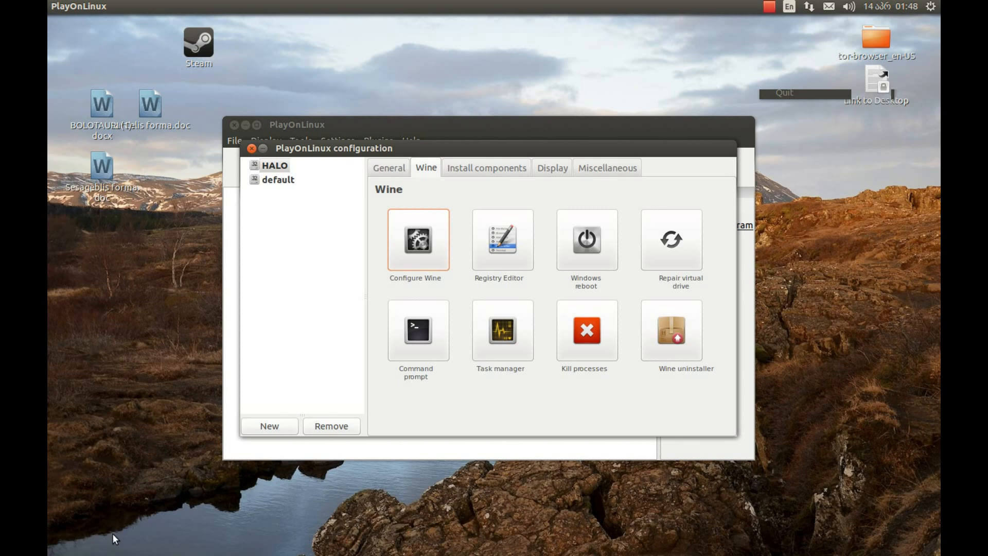
- Turn on a 1280 x 720 emulated virtual desktop on the Graphics tab and press OK
{"action": "left_click", "coordinate": [418, 239]}
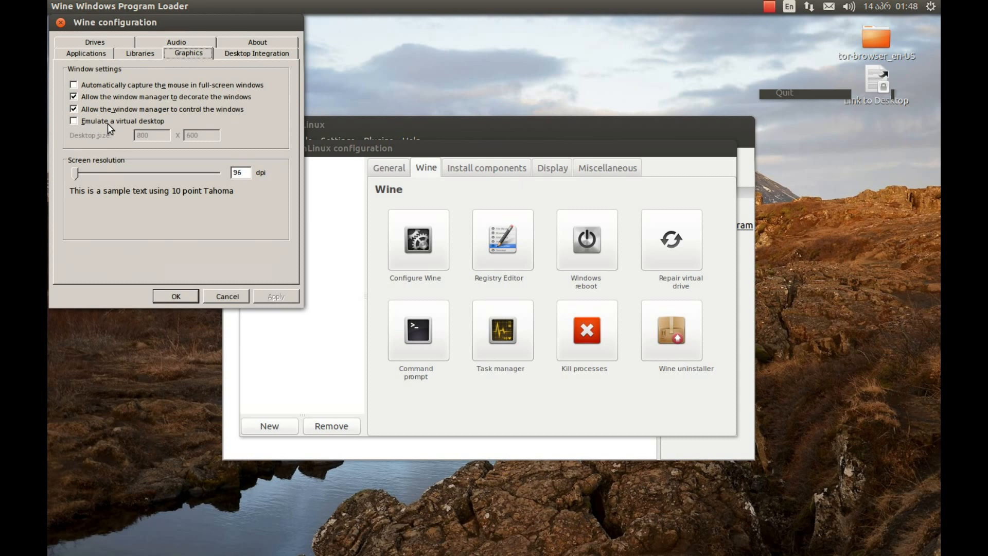
{"action": "left_click", "coordinate": [73, 120]}
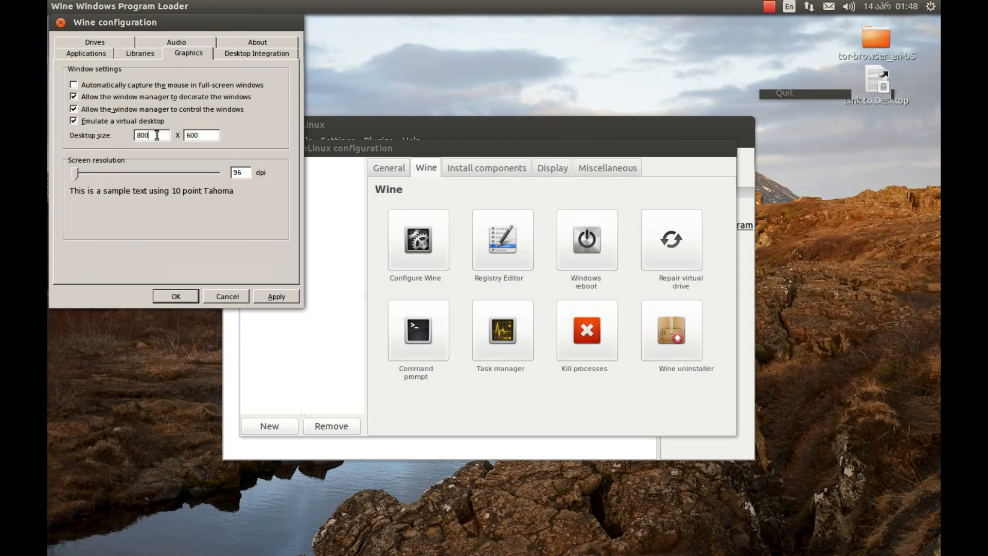
{"action": "type", "text": "12"}
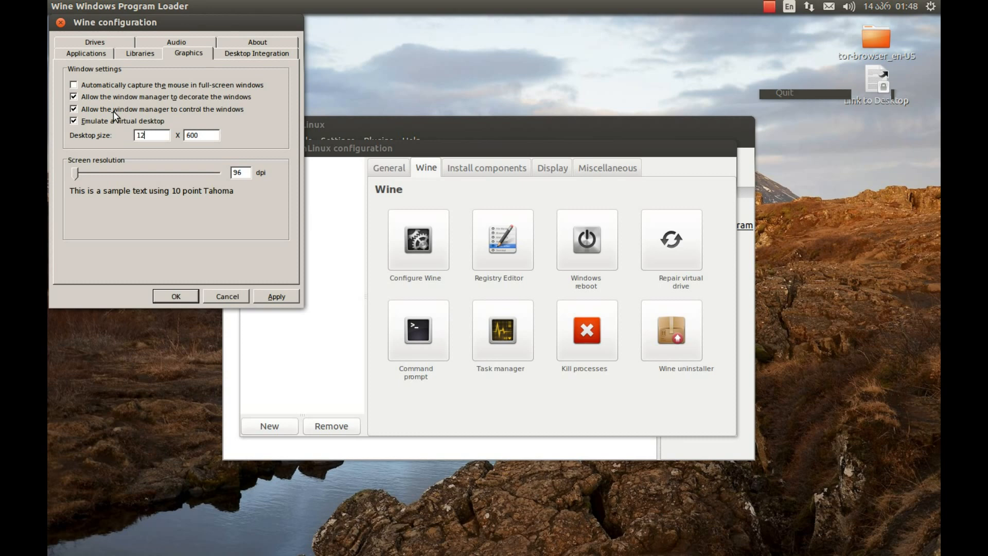
{"action": "type", "text": "7"}
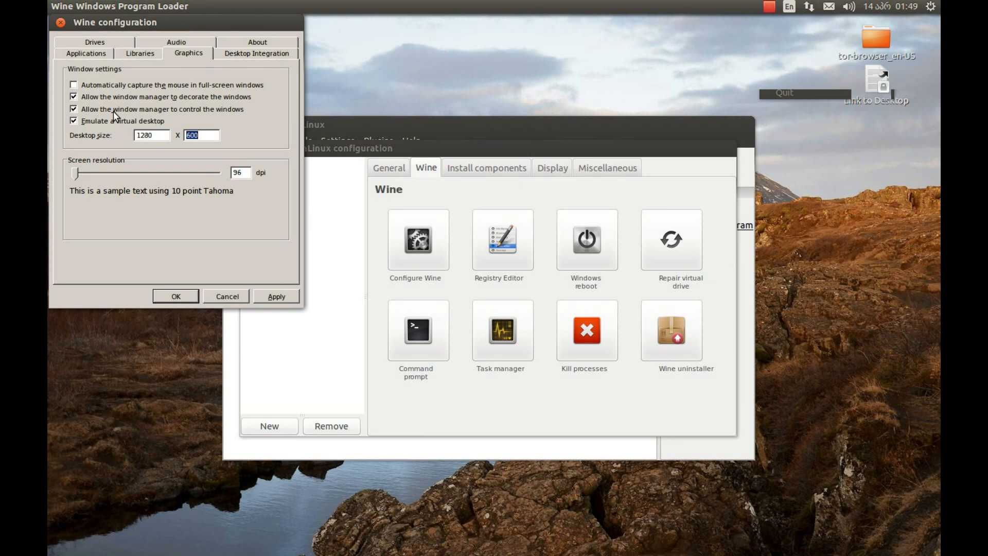
{"action": "type", "text": "720"}
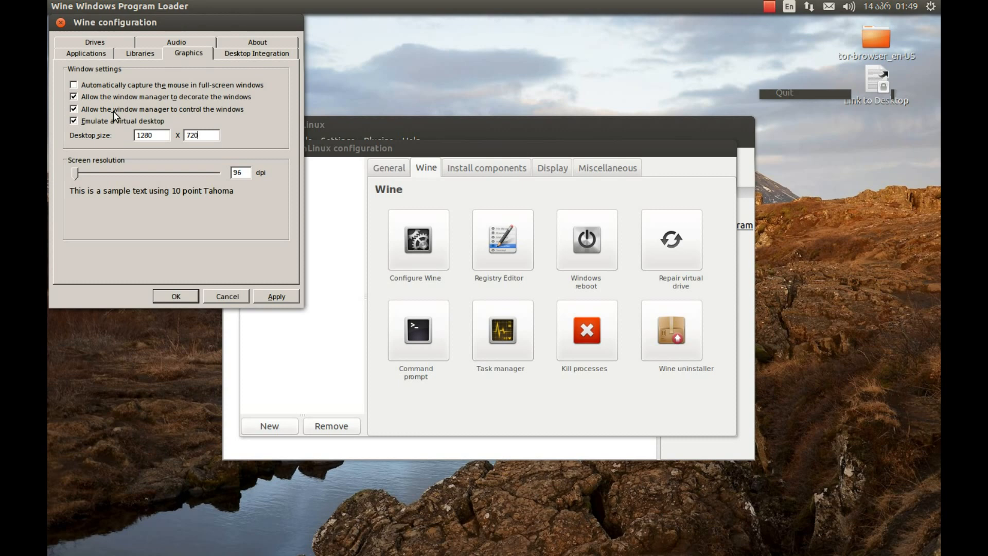
{"action": "mouse_move", "coordinate": [161, 178]}
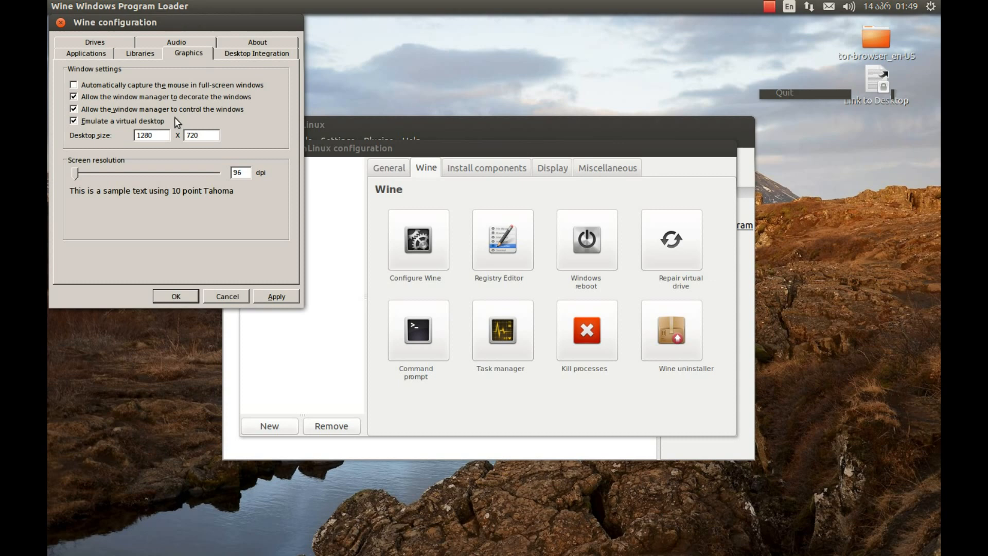
{"action": "left_click", "coordinate": [201, 135]}
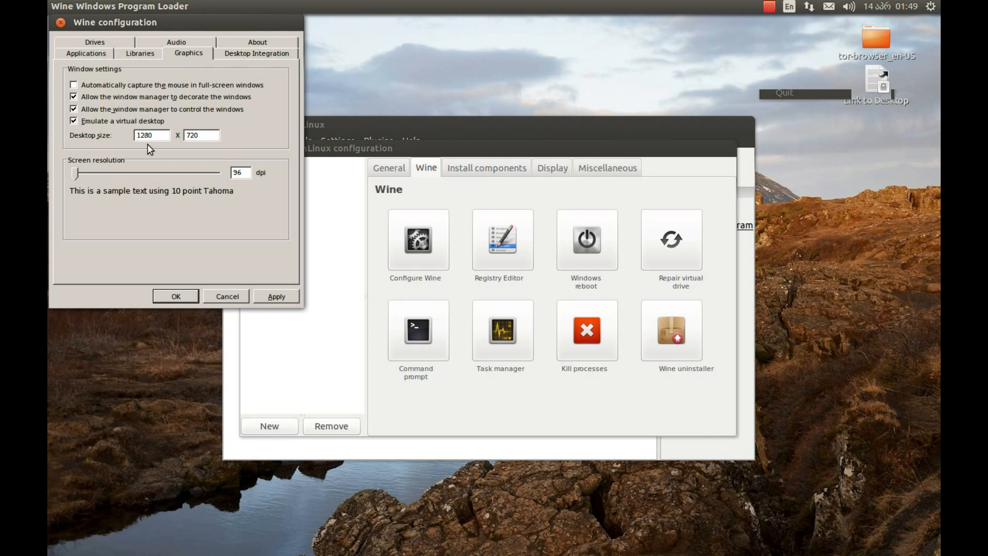
{"action": "left_click", "coordinate": [200, 135]}
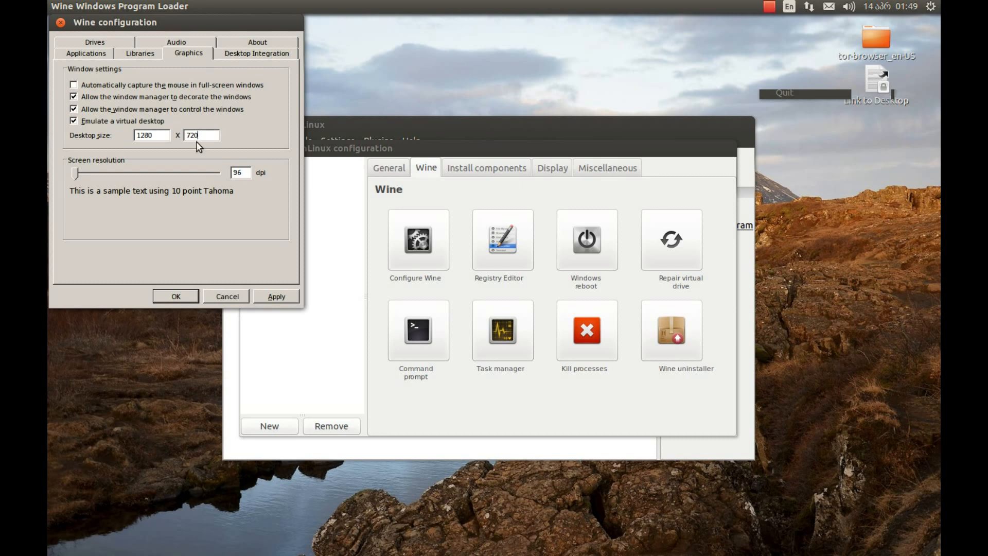
{"action": "mouse_move", "coordinate": [116, 141]}
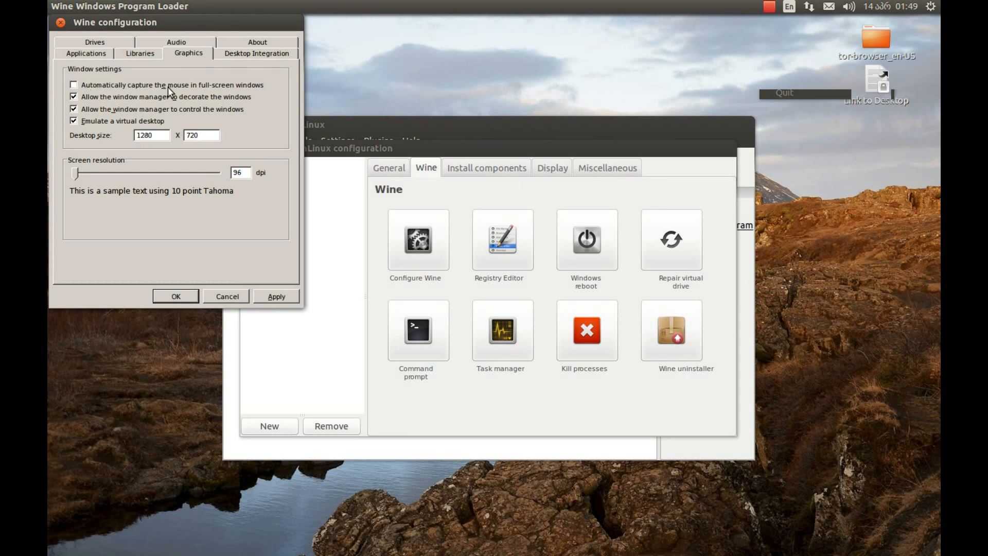
{"action": "left_click", "coordinate": [73, 85]}
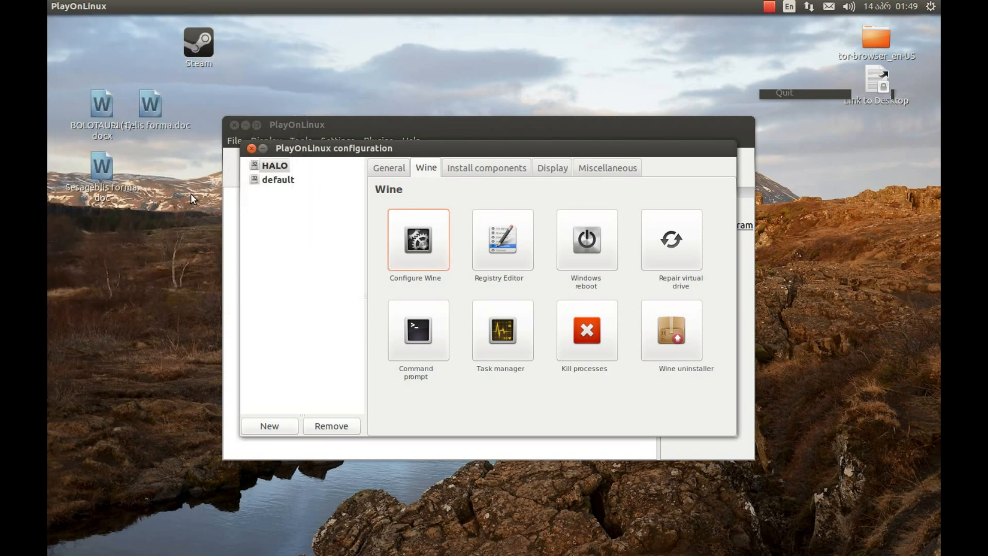
- Make a 'halo' shortcut for halo.exe from the HALO drive, skipping further shortcuts
{"action": "left_click", "coordinate": [389, 168]}
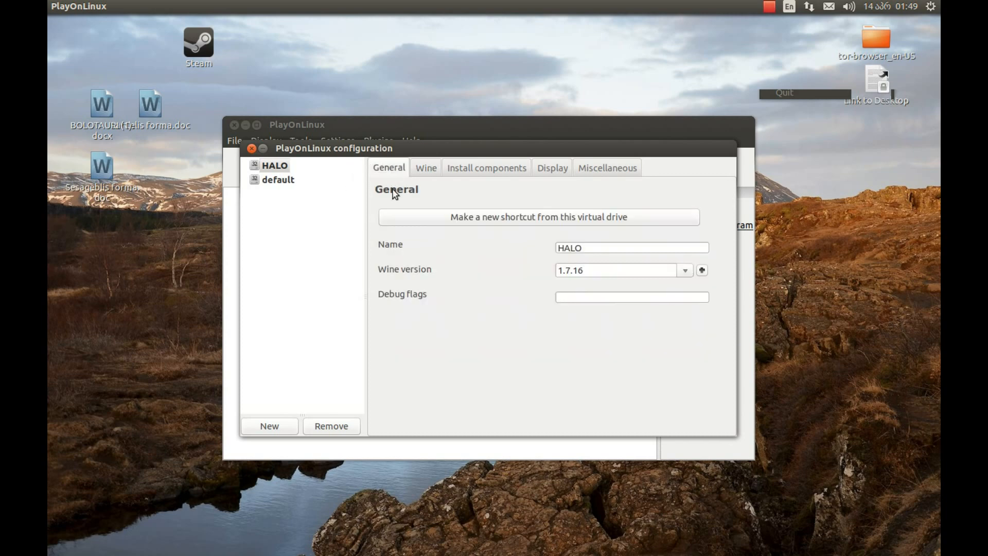
{"action": "mouse_move", "coordinate": [482, 230]}
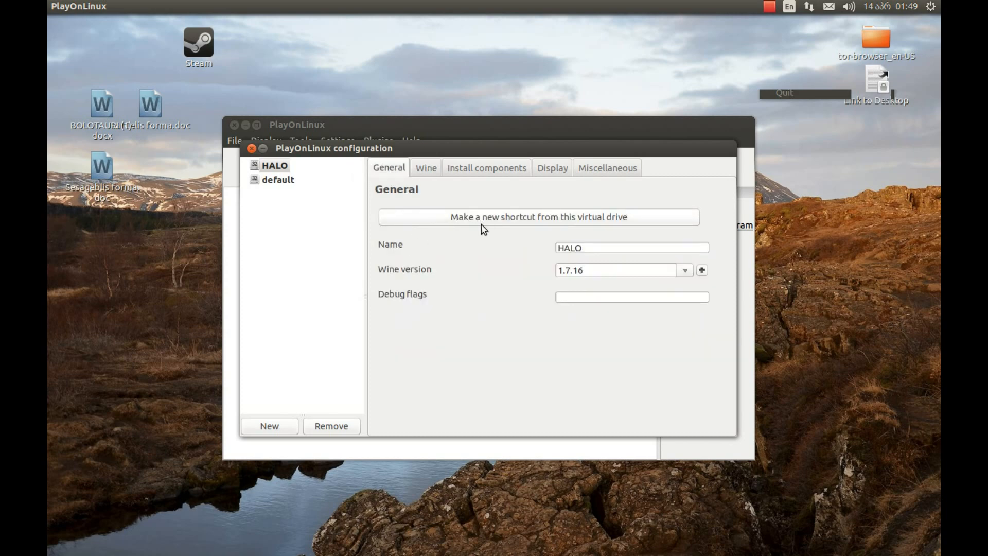
{"action": "left_click", "coordinate": [538, 216]}
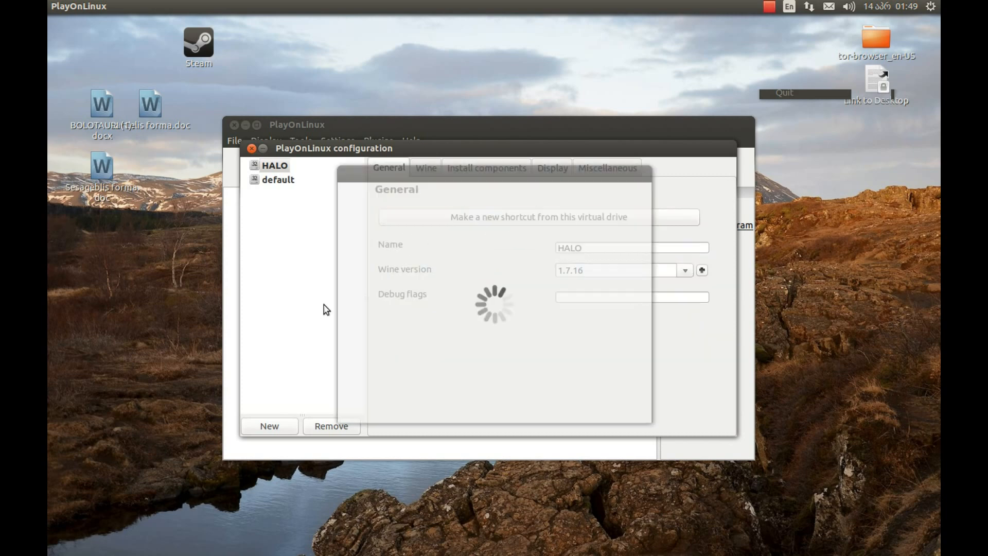
{"action": "left_click", "coordinate": [537, 216]}
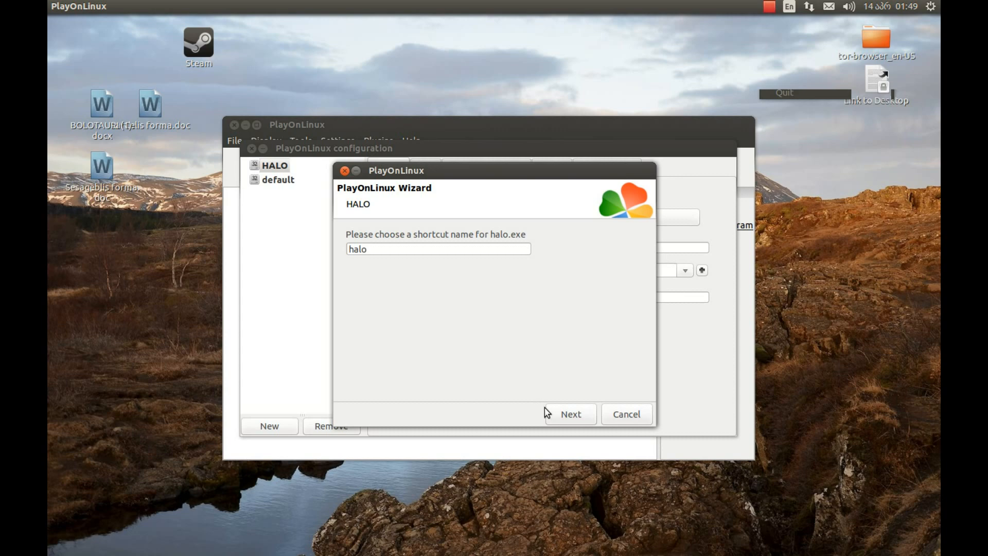
{"action": "left_click", "coordinate": [569, 413]}
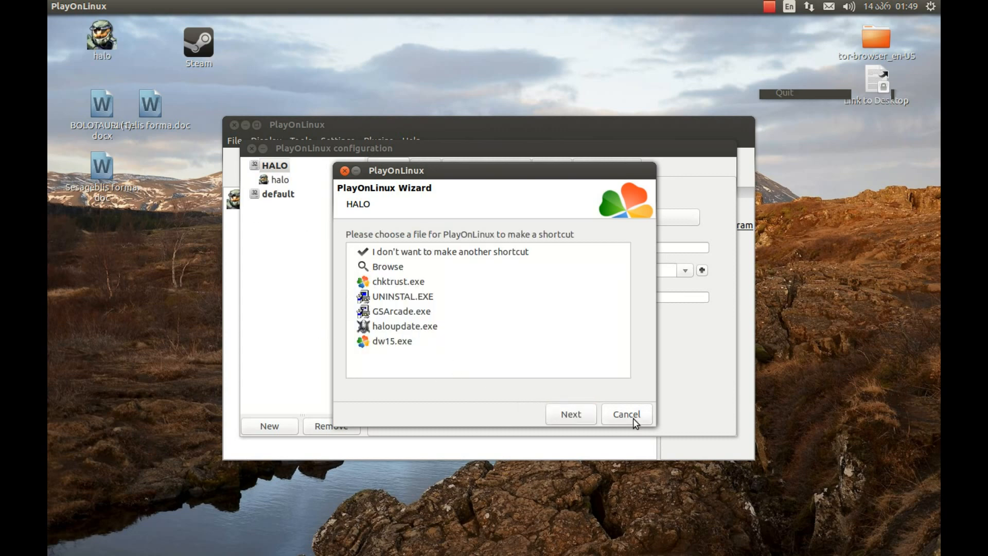
{"action": "left_click", "coordinate": [625, 414]}
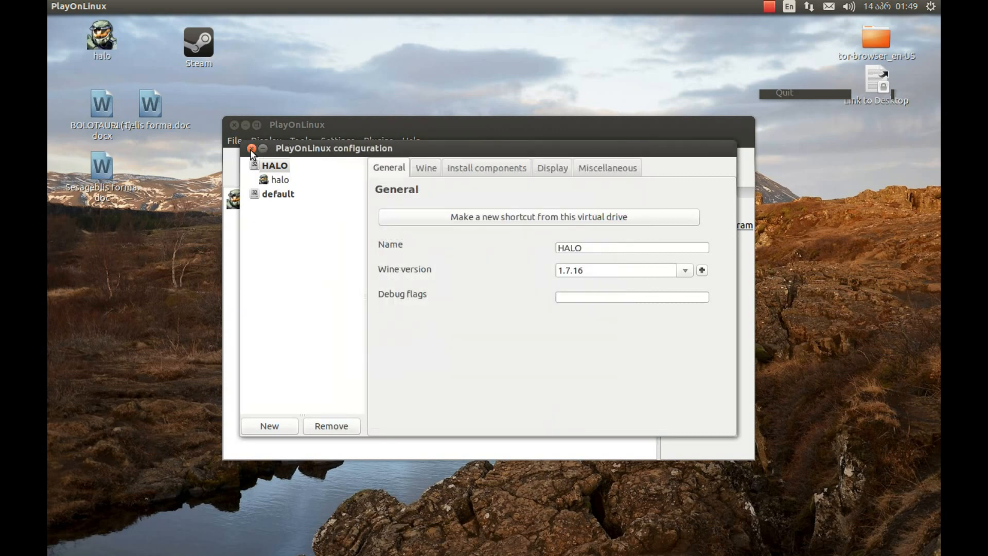
- Close the configuration window and run the halo shortcut
{"action": "left_click", "coordinate": [252, 149]}
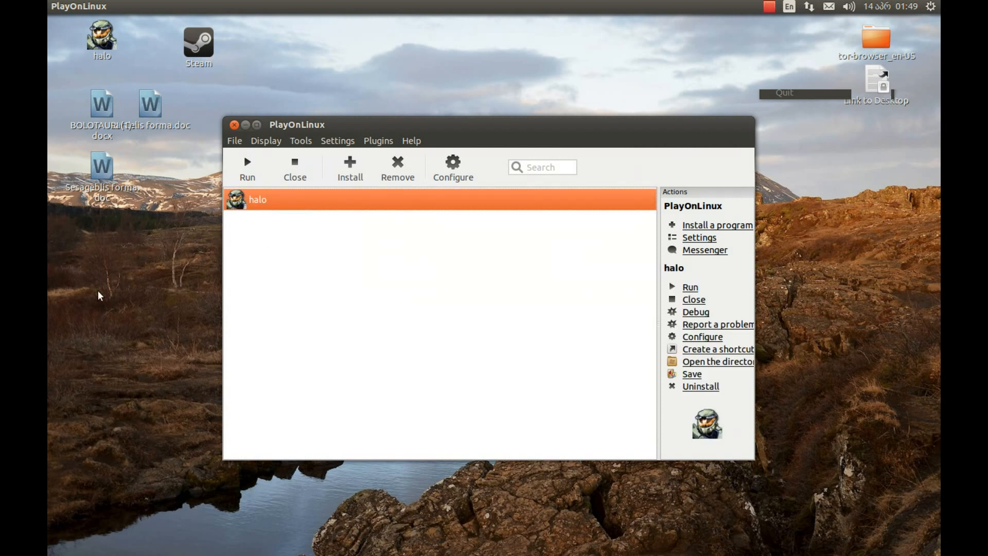
{"action": "mouse_move", "coordinate": [227, 211]}
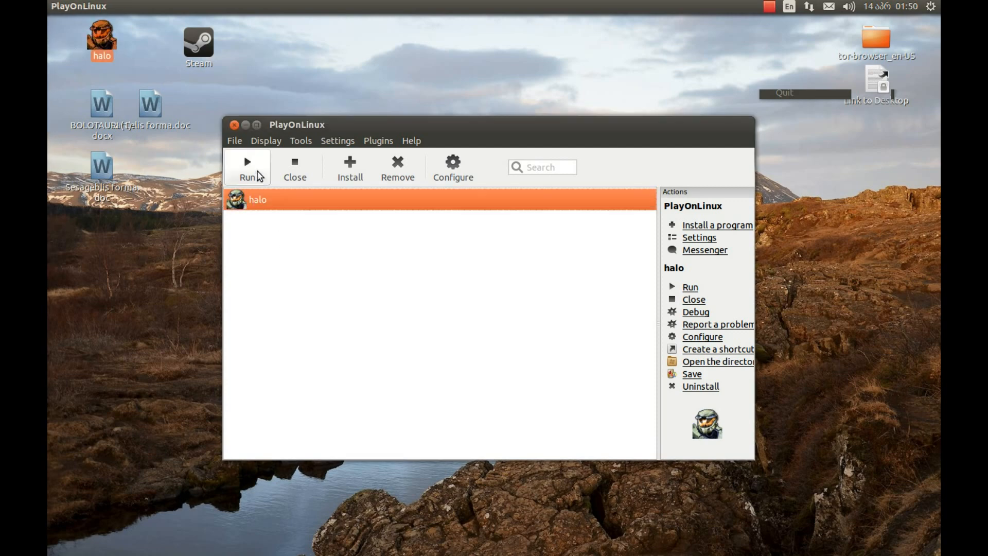
{"action": "left_click", "coordinate": [247, 167]}
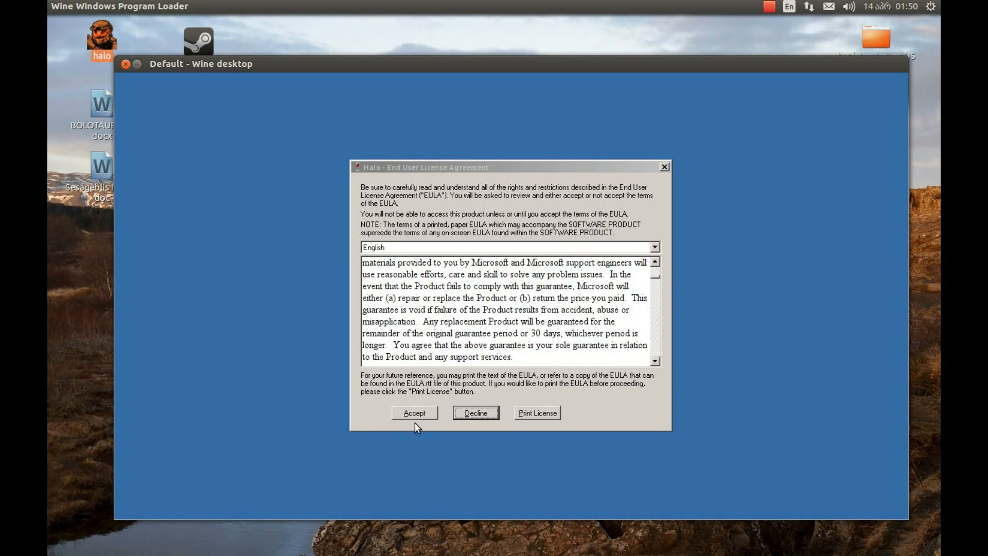
- Accept the EULA, create player profile 'Levan', and try joining an Internet multiplayer game
{"action": "left_click", "coordinate": [413, 413]}
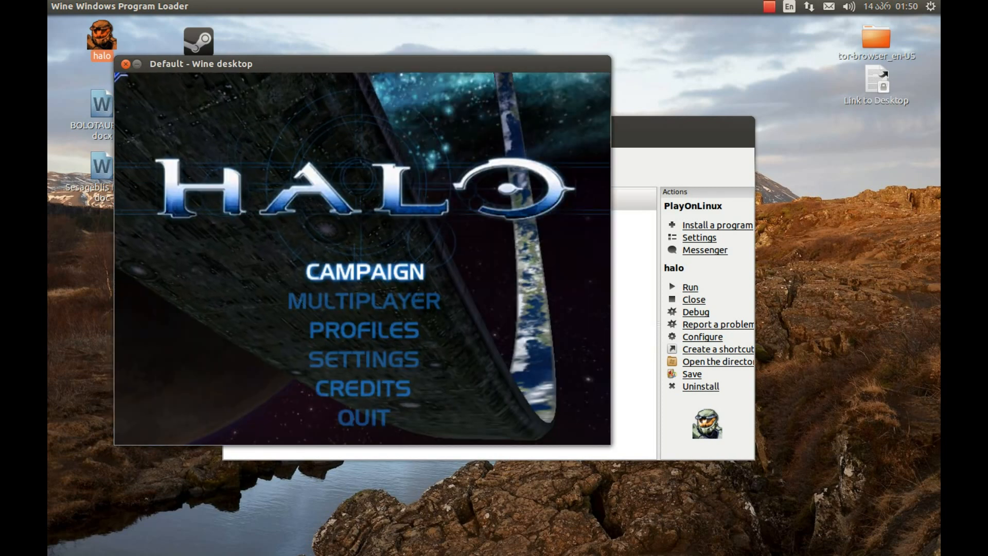
{"action": "left_click", "coordinate": [362, 330]}
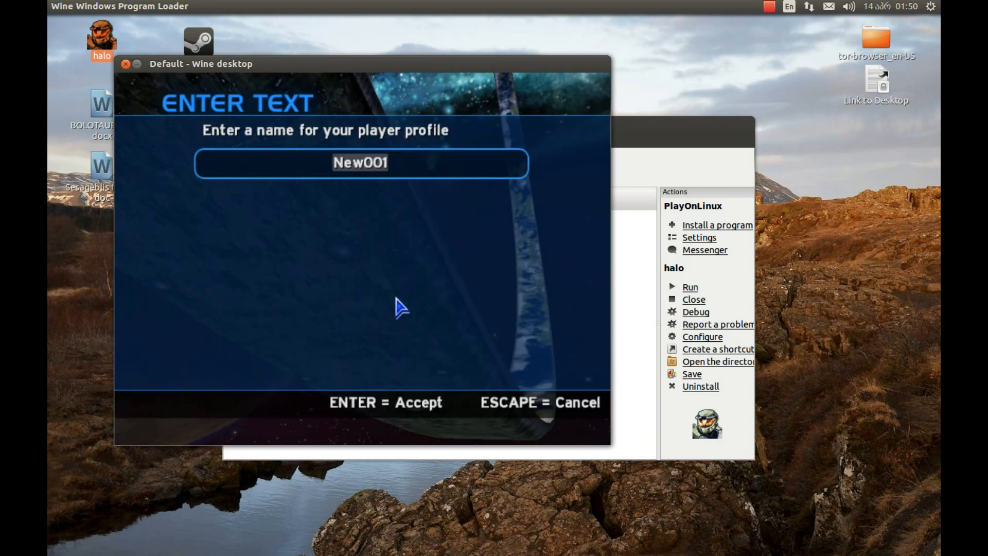
{"action": "type", "text": "Le"}
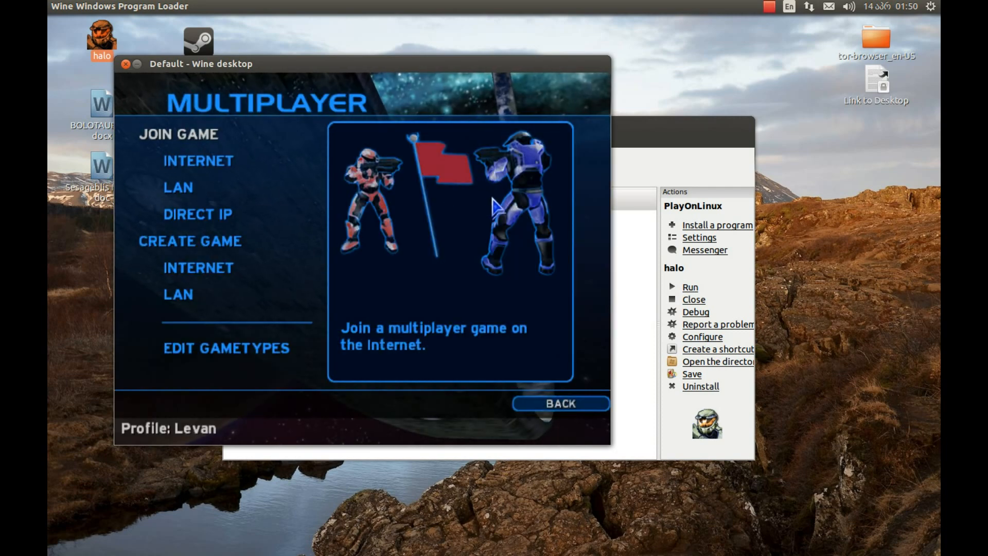
{"action": "left_click", "coordinate": [197, 161]}
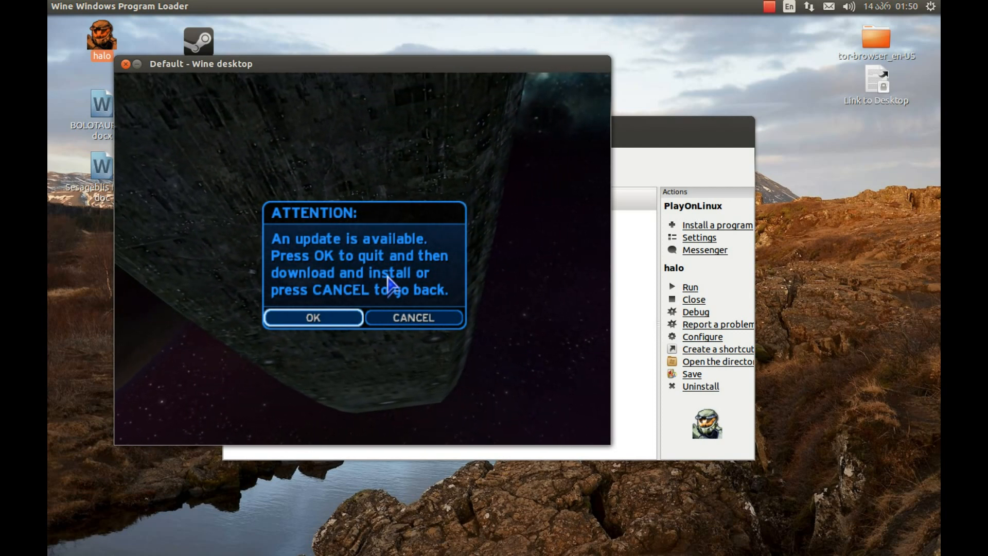
- Accept the update notice so Halo downloads and installs the update
{"action": "left_click", "coordinate": [413, 317]}
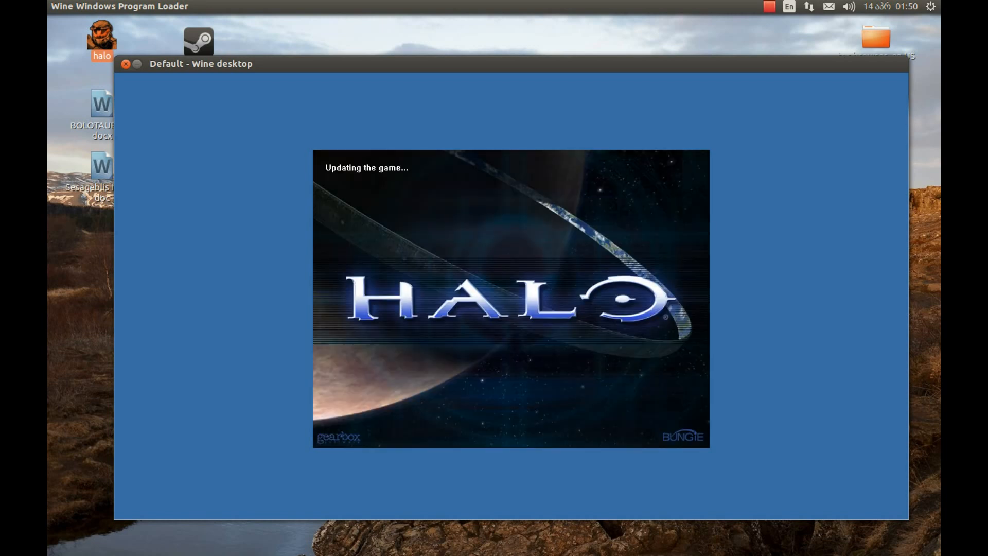
{"action": "mouse_move", "coordinate": [520, 129]}
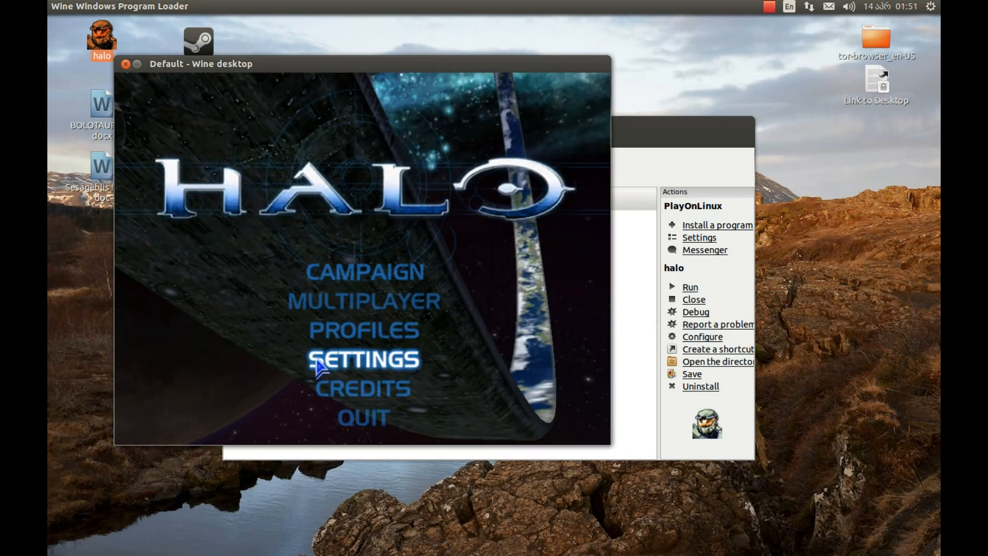
- Change Halo's video resolution to 1024 x 768, then start the Campaign
{"action": "left_click", "coordinate": [362, 359]}
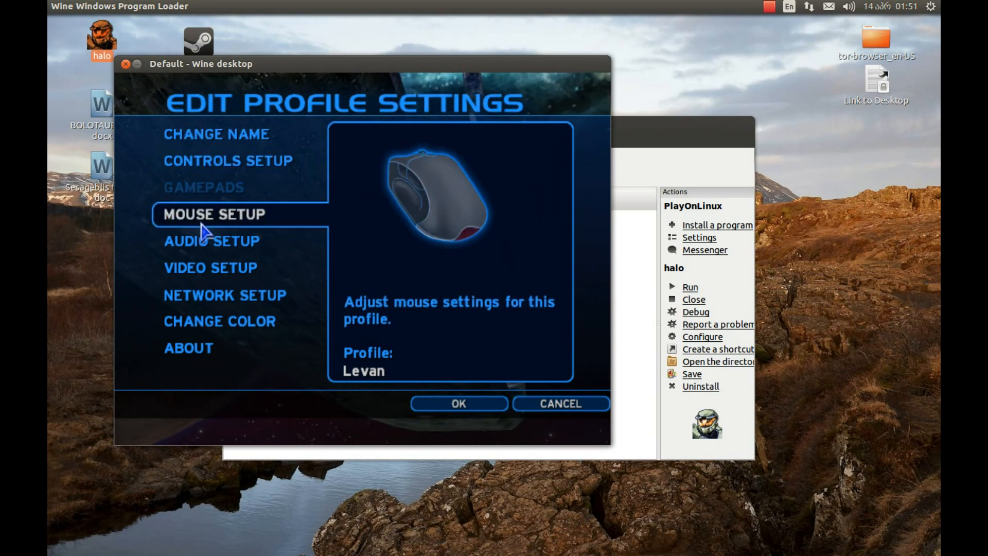
{"action": "left_click", "coordinate": [210, 268]}
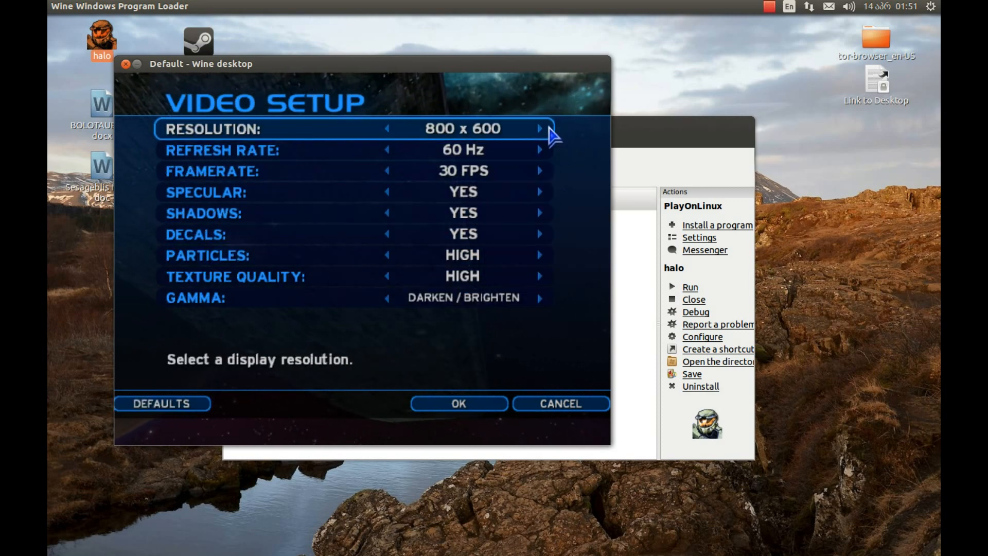
{"action": "left_click", "coordinate": [539, 129]}
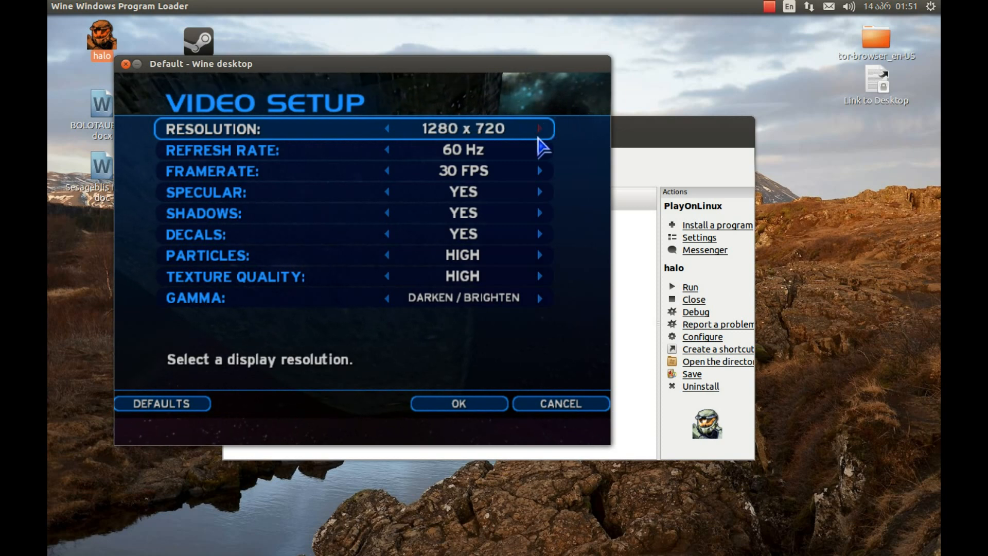
{"action": "left_click", "coordinate": [458, 404]}
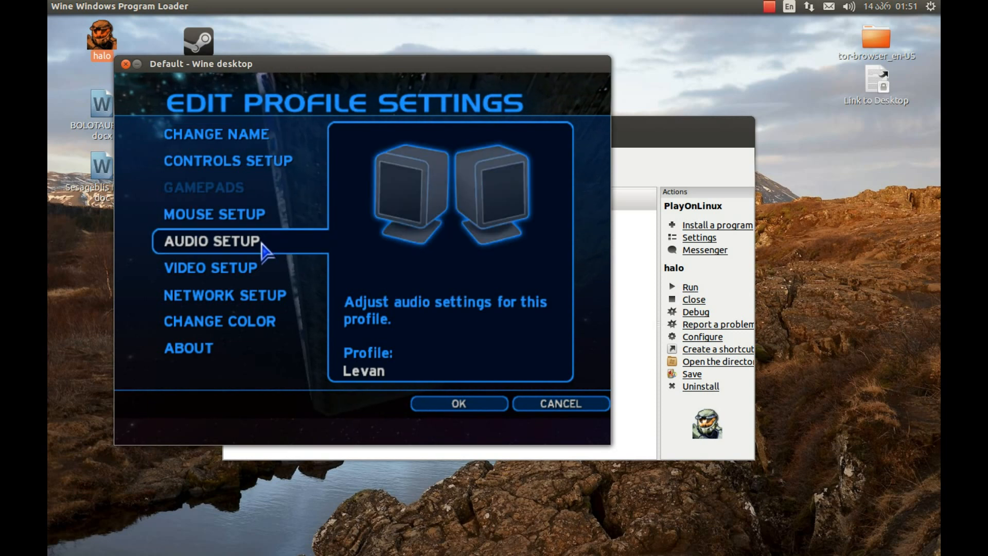
{"action": "left_click", "coordinate": [209, 267]}
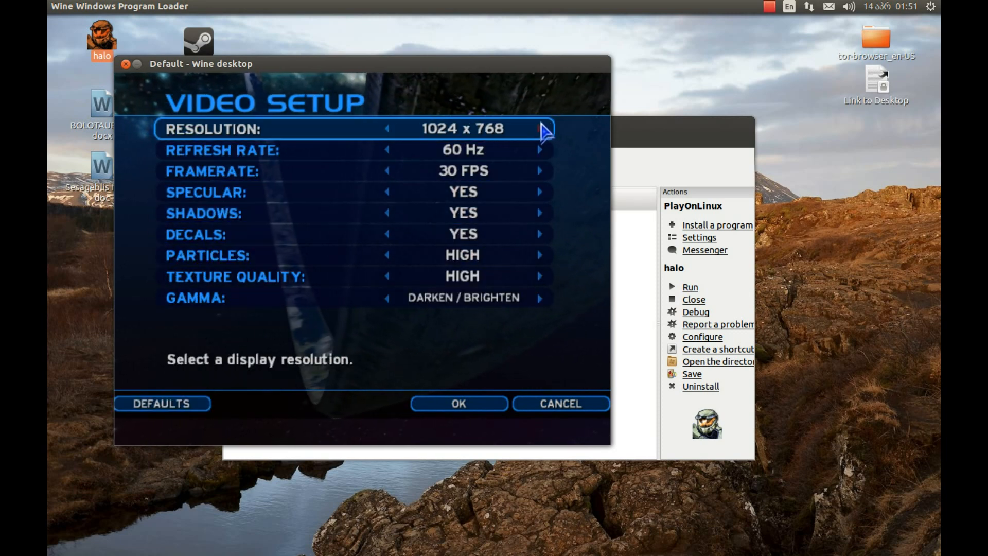
{"action": "left_click", "coordinate": [457, 403]}
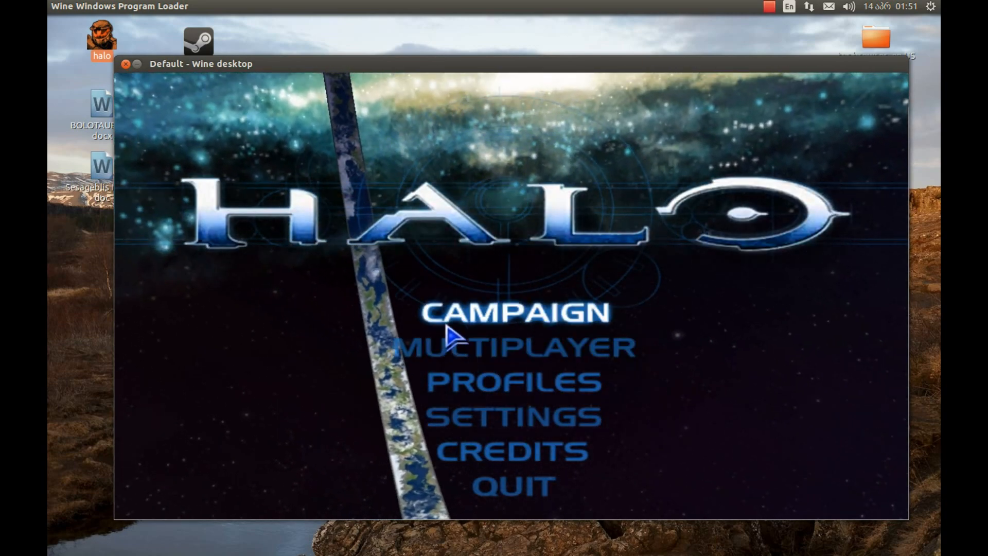
{"action": "left_click", "coordinate": [514, 314]}
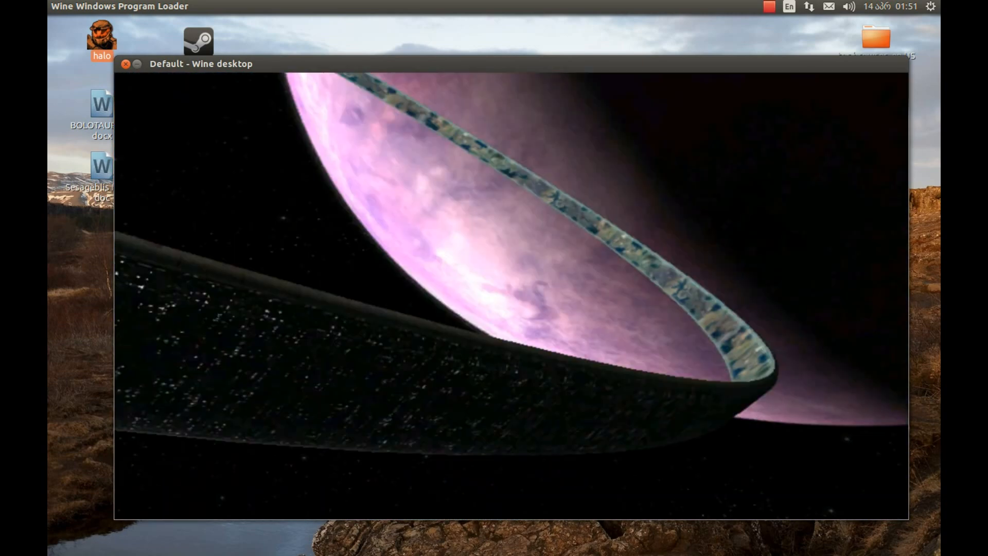